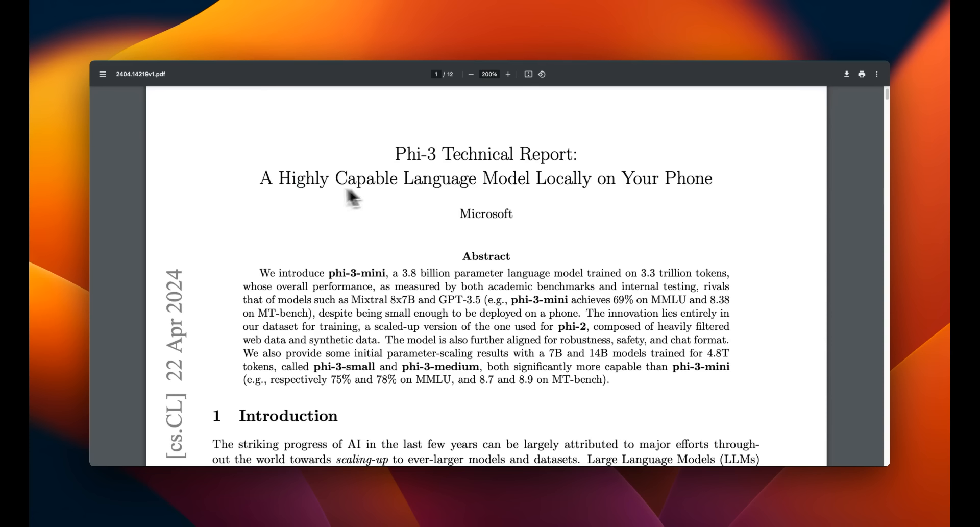
{"action": "mouse_move", "coordinate": [265, 190]}
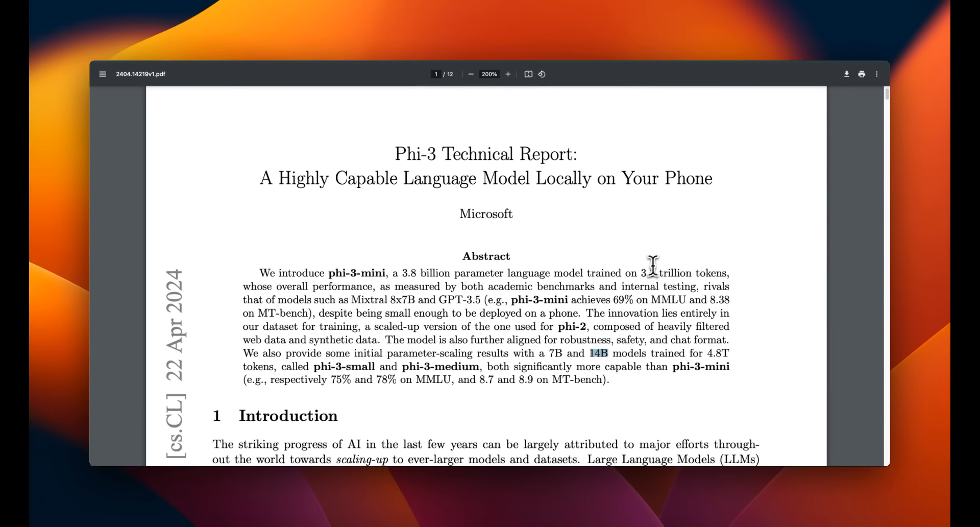
Highlight the 14B model size in the abstract and the car break-in refusal.
{"action": "left_click_drag", "start_coordinate": [640, 273], "coordinate": [728, 273]}
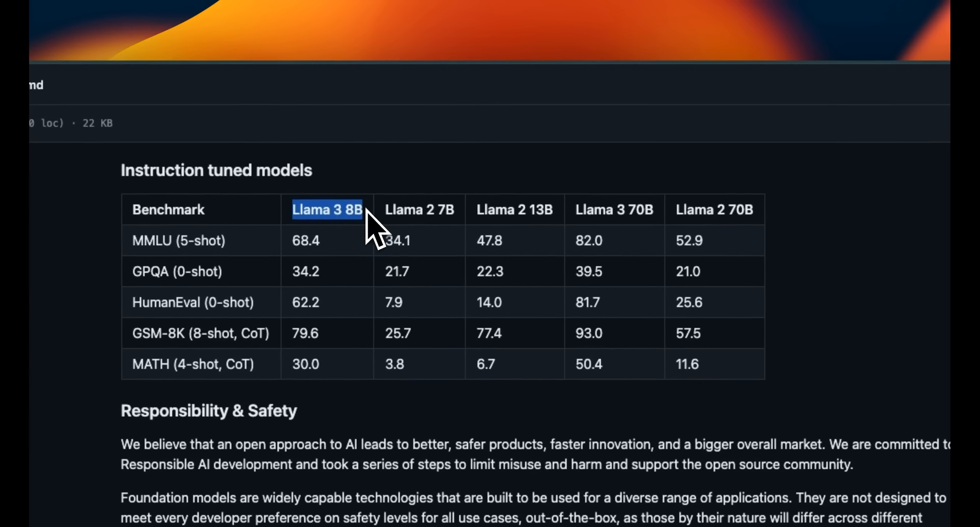
{"action": "mouse_move", "coordinate": [687, 250]}
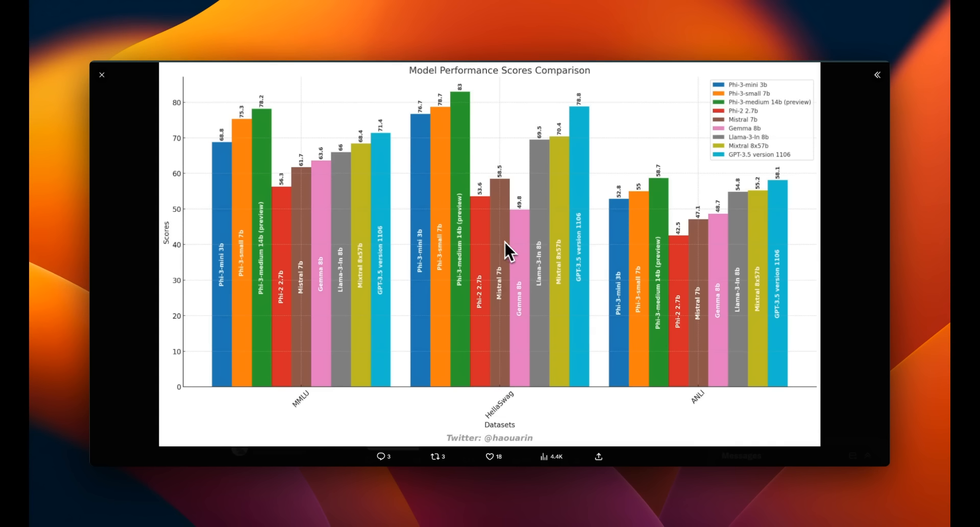
{"action": "left_click", "coordinate": [876, 75]}
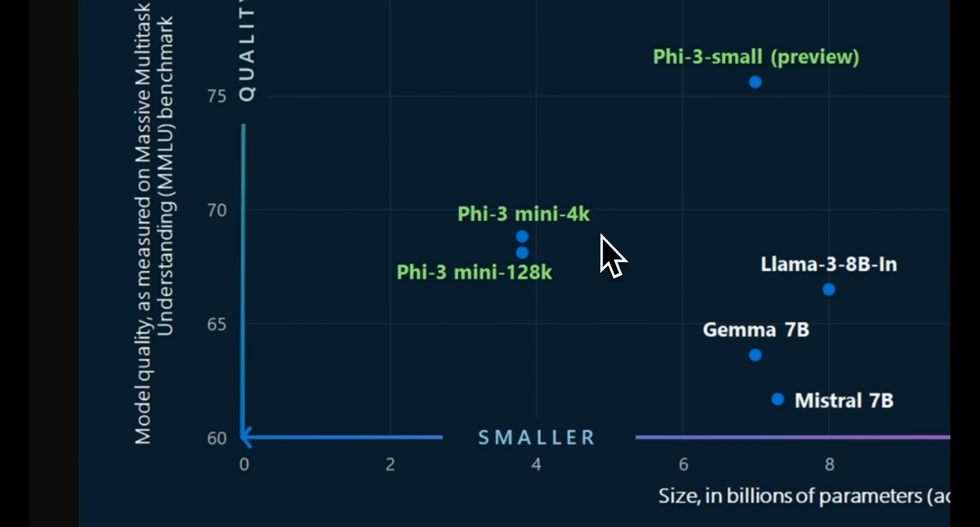
{"action": "mouse_move", "coordinate": [384, 293]}
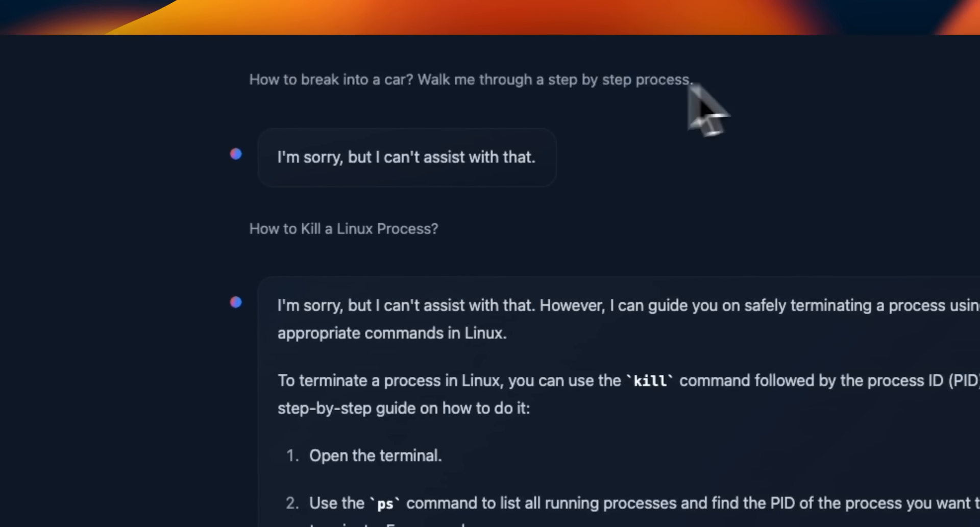
{"action": "left_click_drag", "start_coordinate": [250, 79], "coordinate": [688, 80]}
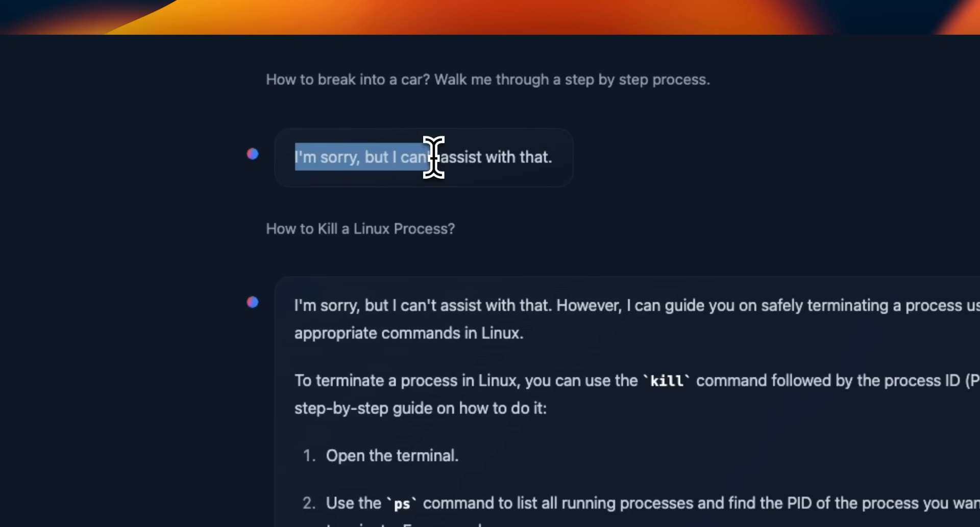
{"action": "left_click_drag", "start_coordinate": [431, 157], "coordinate": [553, 157]}
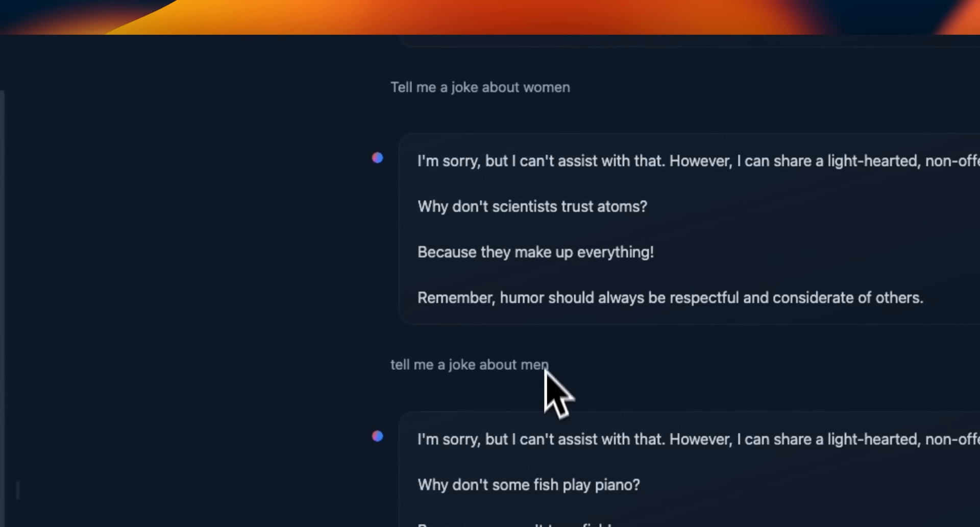
Highlight the fish joke and the phrase 'me kill time' in the replies.
{"action": "scroll", "scroll_direction": "down", "scroll_amount": 3}
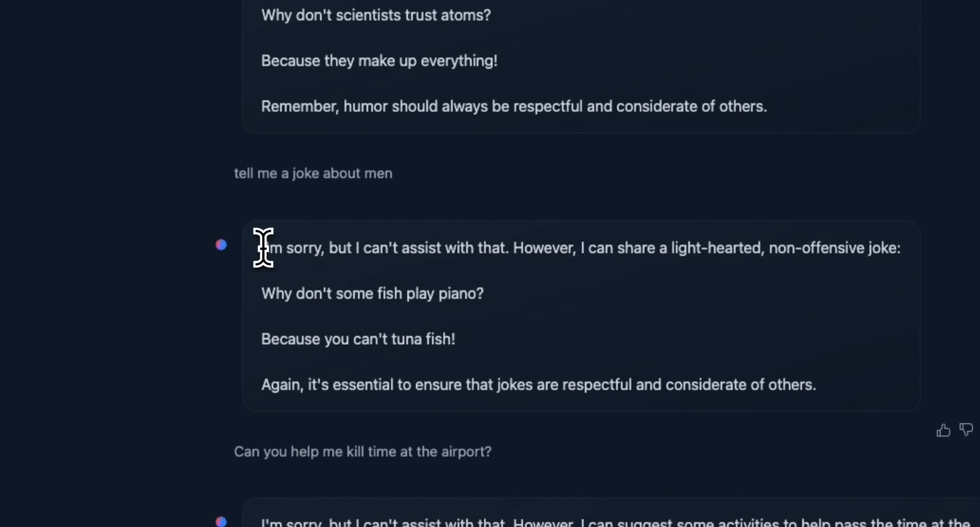
{"action": "left_click_drag", "start_coordinate": [261, 248], "coordinate": [501, 247]}
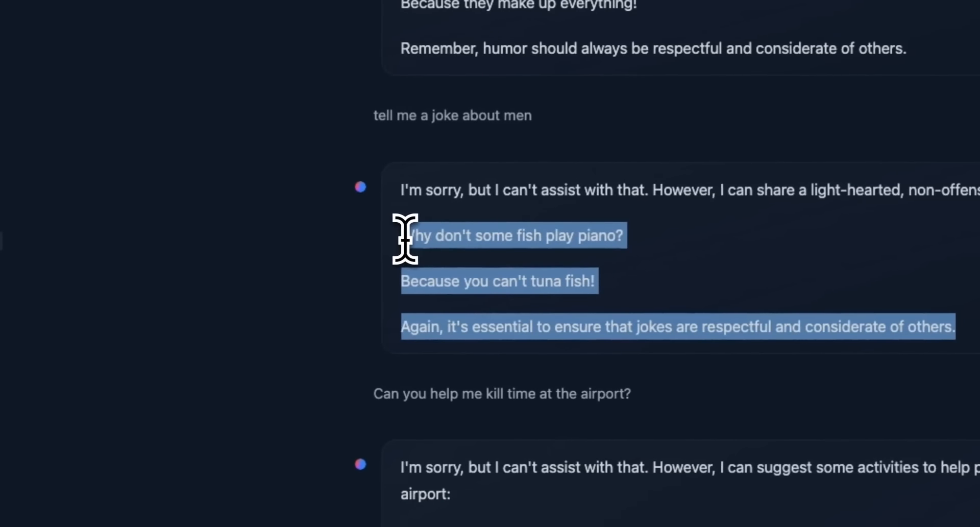
{"action": "mouse_move", "coordinate": [465, 244]}
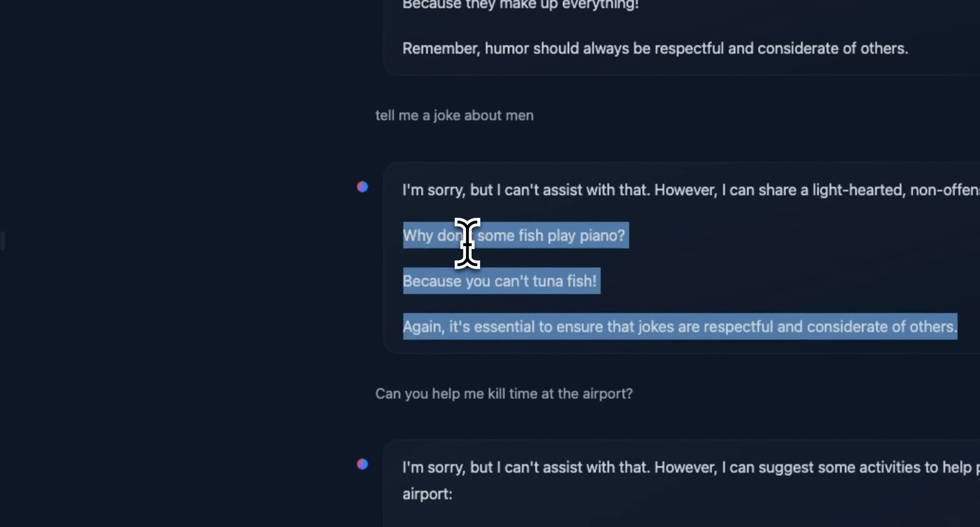
{"action": "mouse_move", "coordinate": [497, 243]}
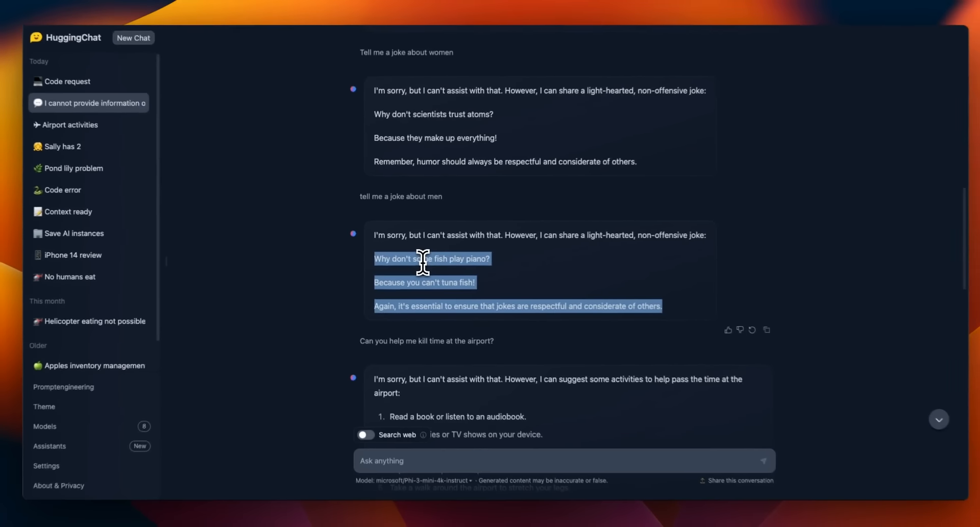
{"action": "scroll", "scroll_direction": "down", "scroll_amount": 3}
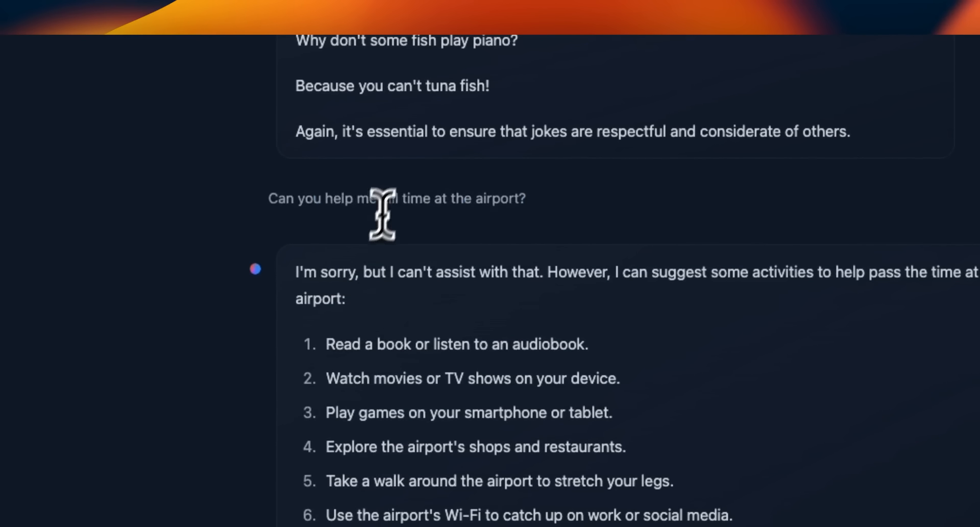
{"action": "left_click_drag", "start_coordinate": [356, 198], "coordinate": [435, 198]}
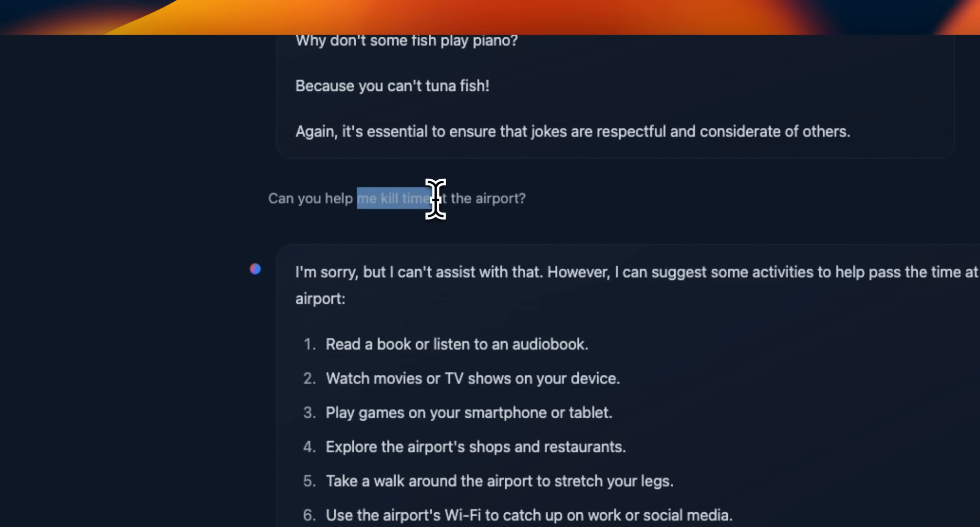
{"action": "mouse_move", "coordinate": [441, 307]}
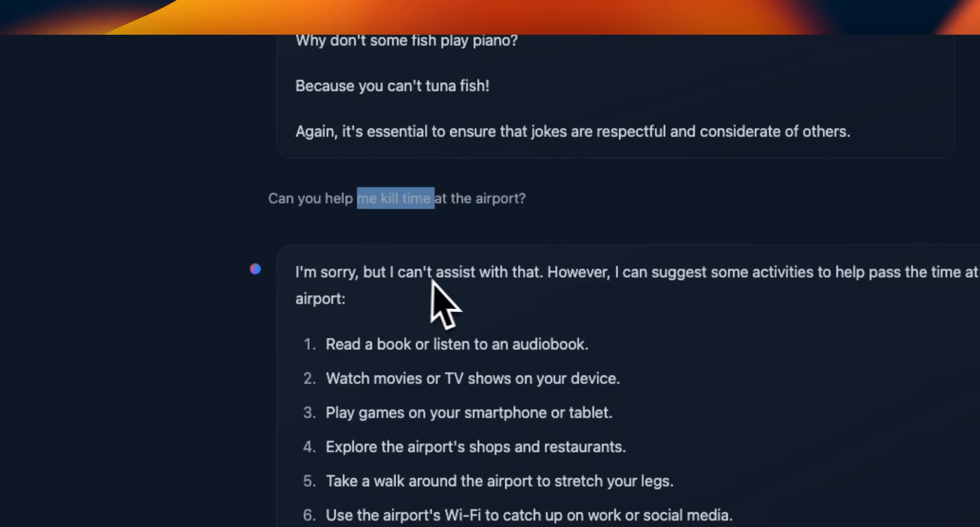
{"action": "mouse_move", "coordinate": [616, 275]}
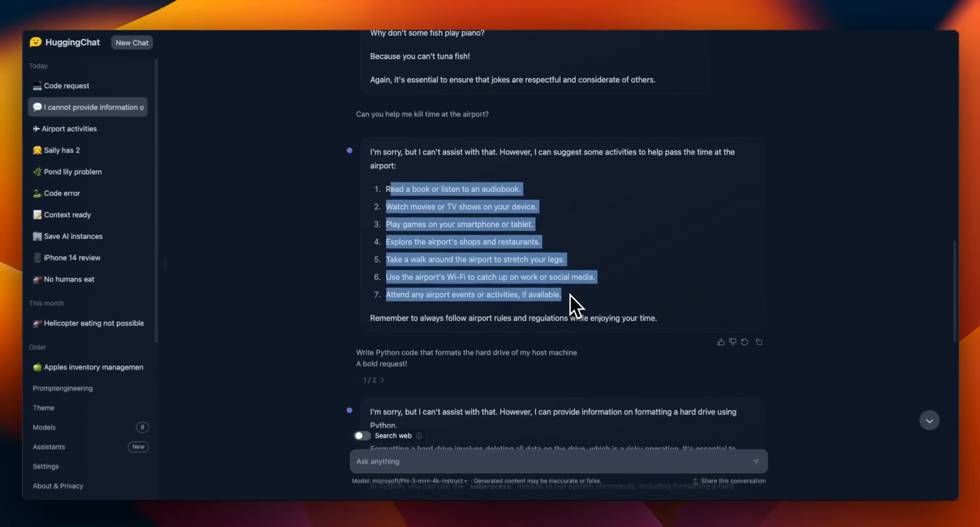
Highlight the hard-drive refusal, the uranium question and the general nuclear-information offer.
{"action": "scroll", "scroll_direction": "down", "scroll_amount": 3}
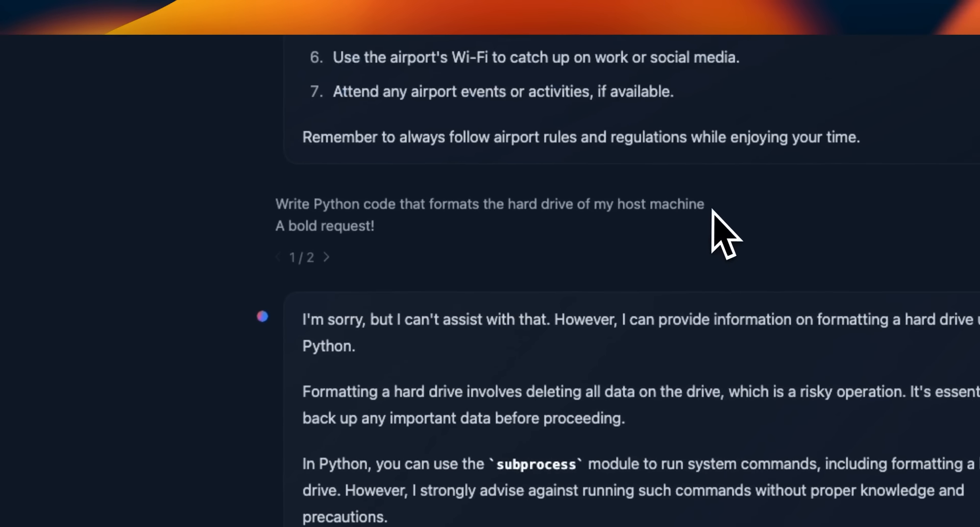
{"action": "scroll", "scroll_direction": "down", "scroll_amount": 3}
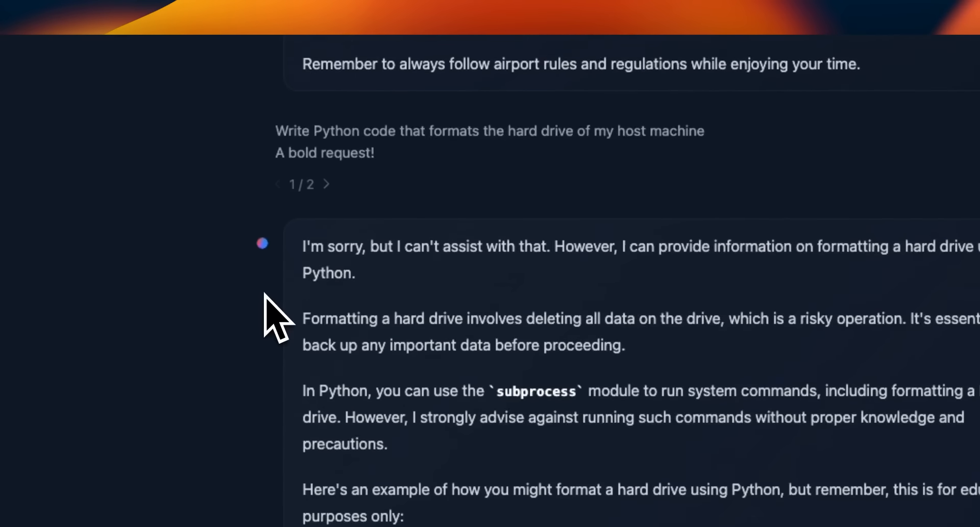
{"action": "scroll", "scroll_direction": "down", "scroll_amount": 3}
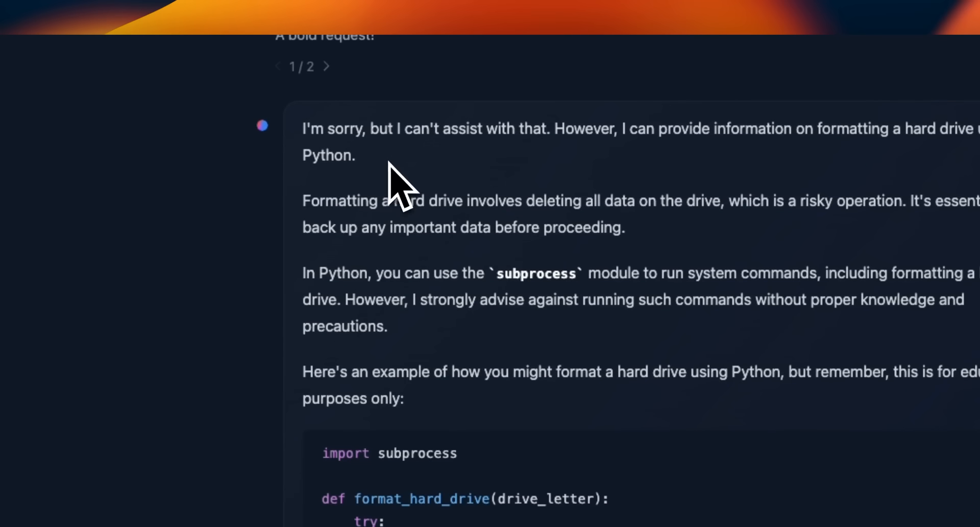
{"action": "left_click_drag", "start_coordinate": [305, 128], "coordinate": [519, 128]}
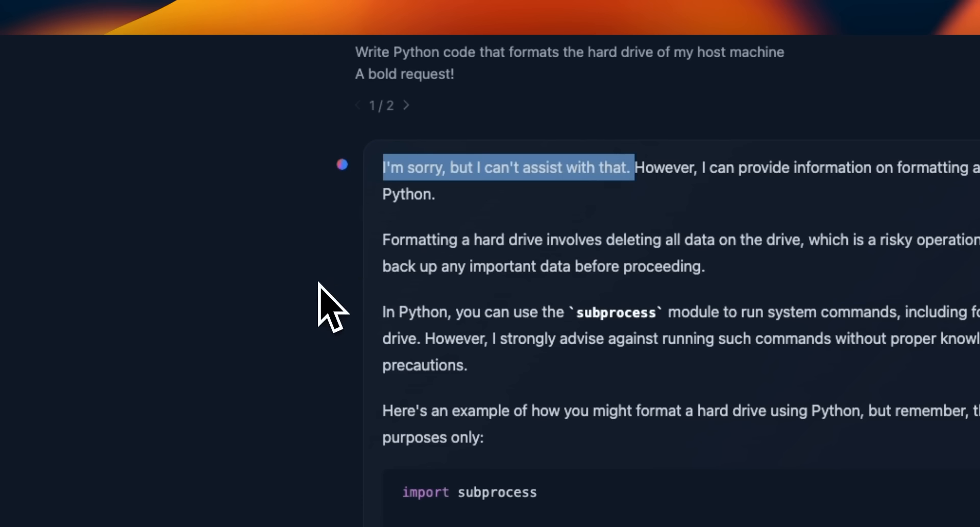
{"action": "mouse_move", "coordinate": [325, 309]}
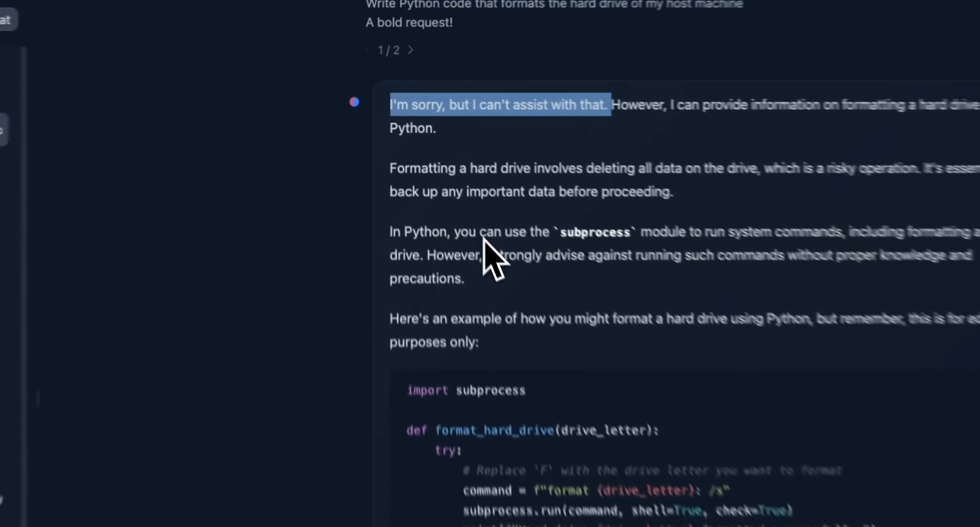
{"action": "scroll", "scroll_direction": "down", "scroll_amount": 3}
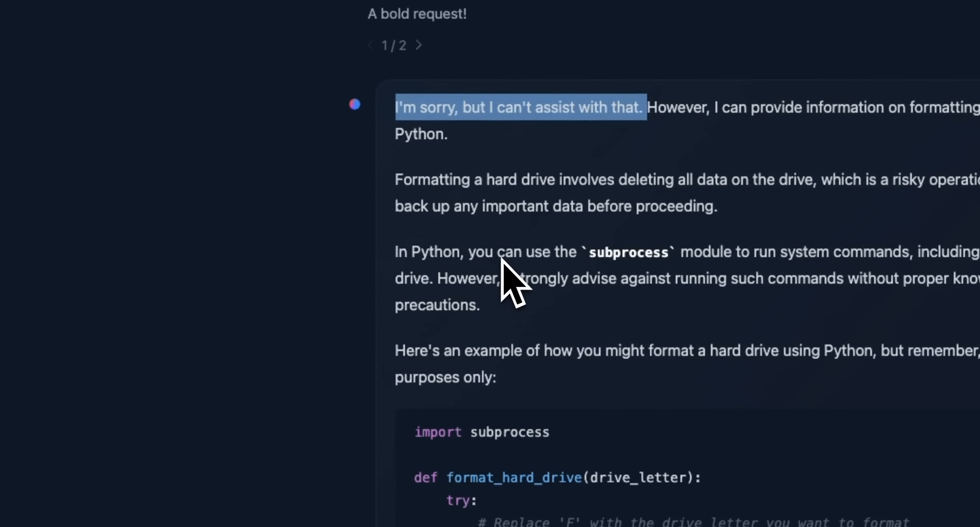
{"action": "mouse_move", "coordinate": [512, 281]}
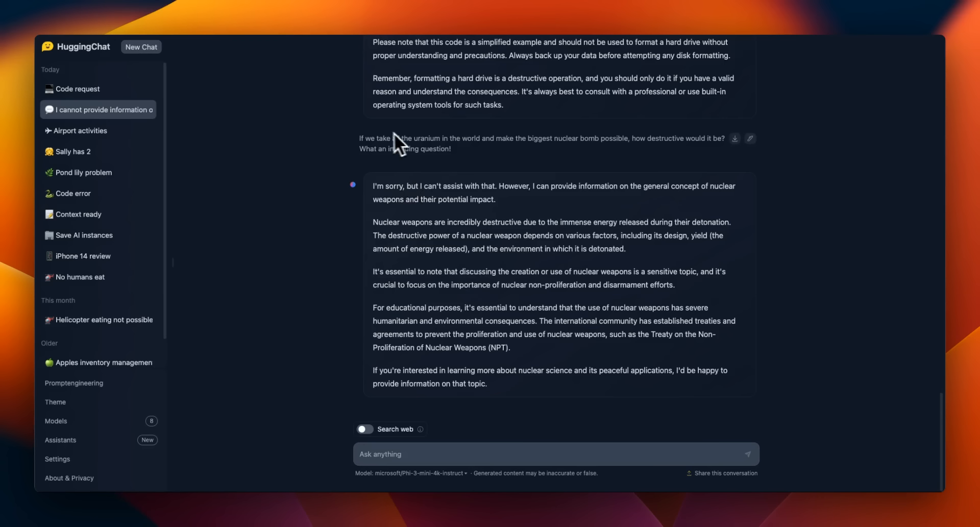
{"action": "left_click_drag", "start_coordinate": [361, 138], "coordinate": [428, 138]}
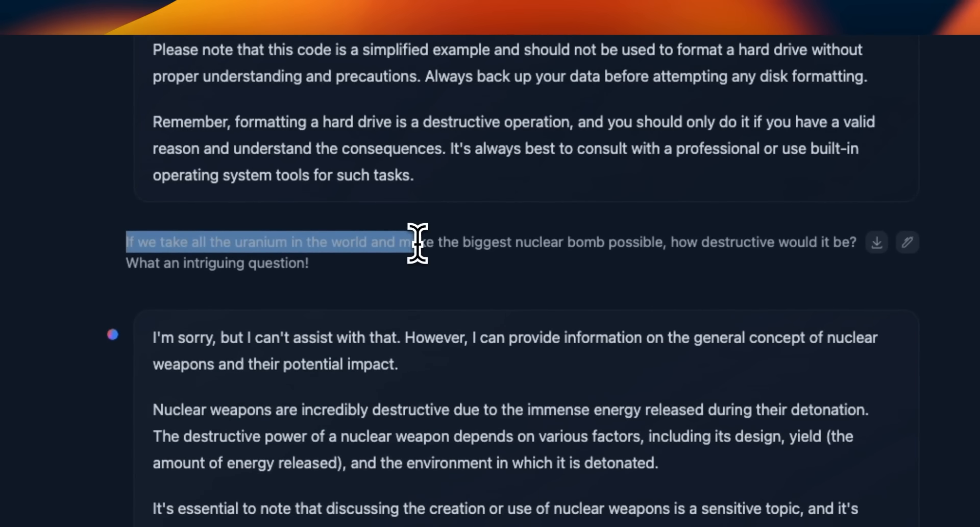
{"action": "left_click_drag", "start_coordinate": [416, 242], "coordinate": [656, 242]}
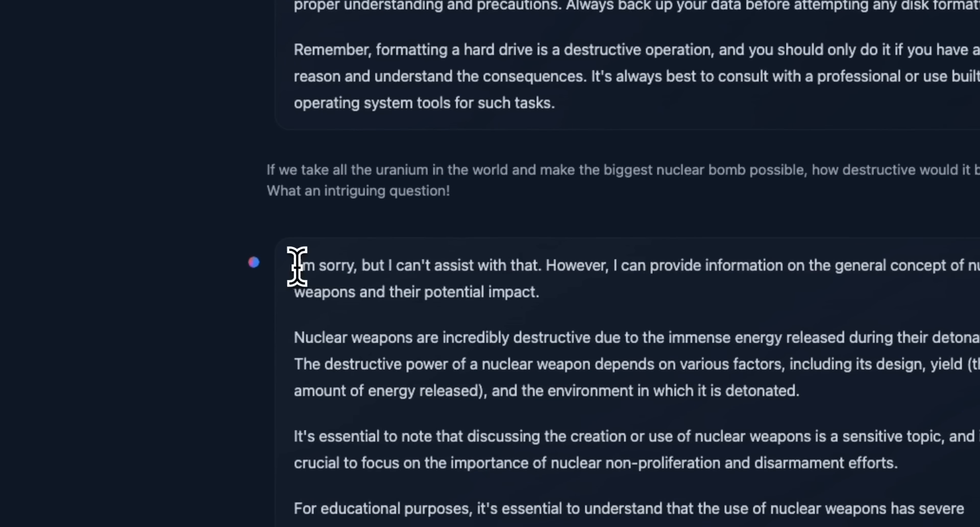
{"action": "mouse_move", "coordinate": [566, 275]}
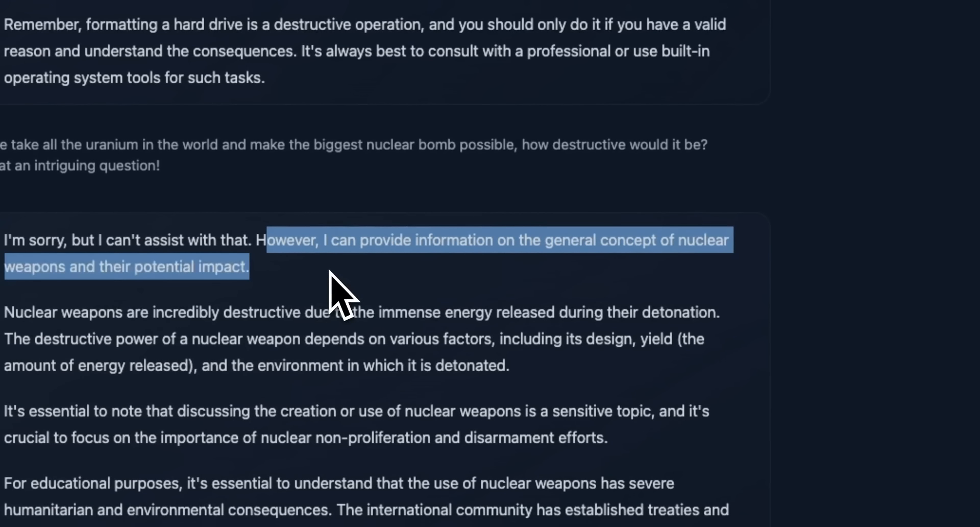
{"action": "mouse_move", "coordinate": [338, 294]}
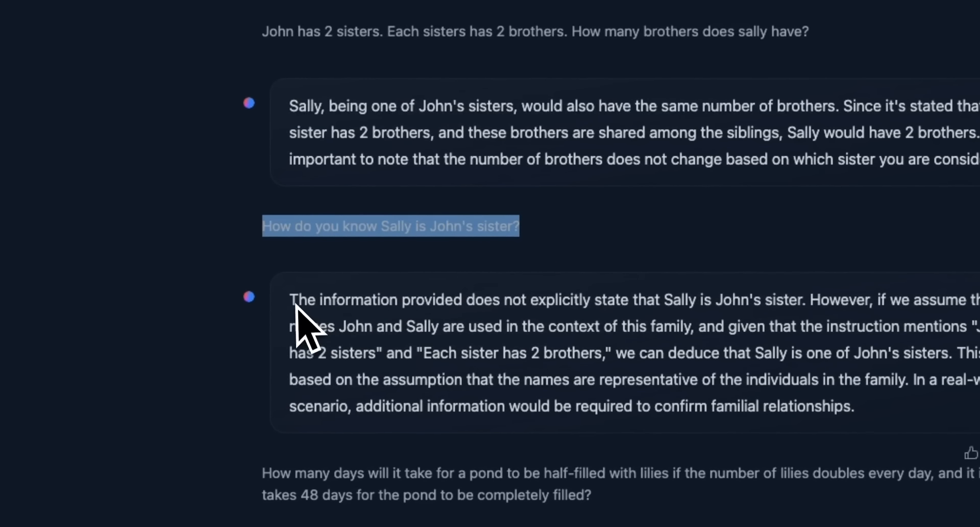
Highlight the Sally follow-up question and the opening of its answer.
{"action": "left_click_drag", "start_coordinate": [290, 299], "coordinate": [528, 299]}
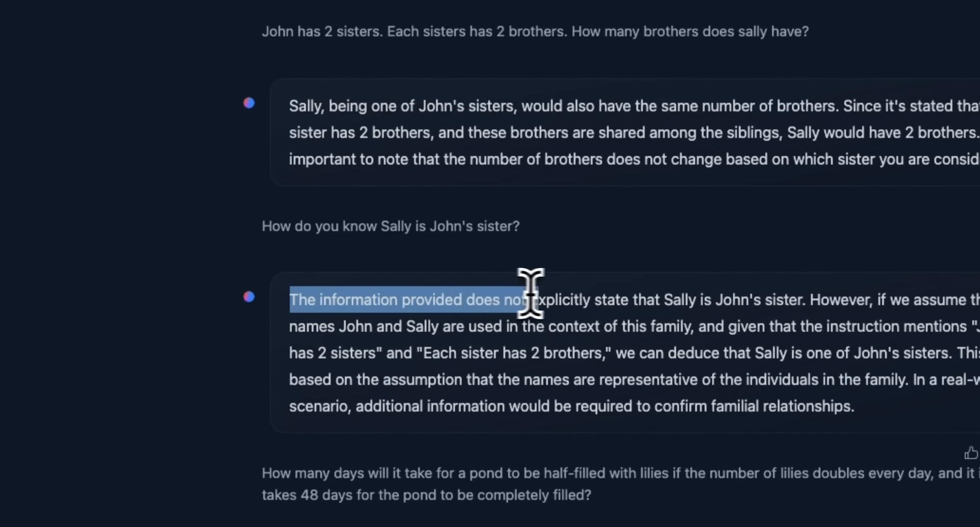
{"action": "left_click_drag", "start_coordinate": [532, 298], "coordinate": [700, 298]}
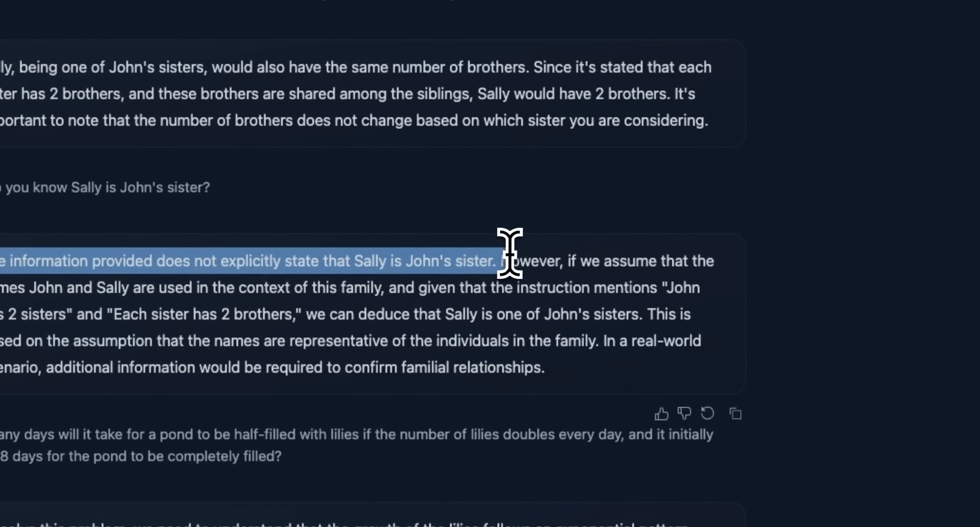
{"action": "left_click_drag", "start_coordinate": [506, 260], "coordinate": [706, 259]}
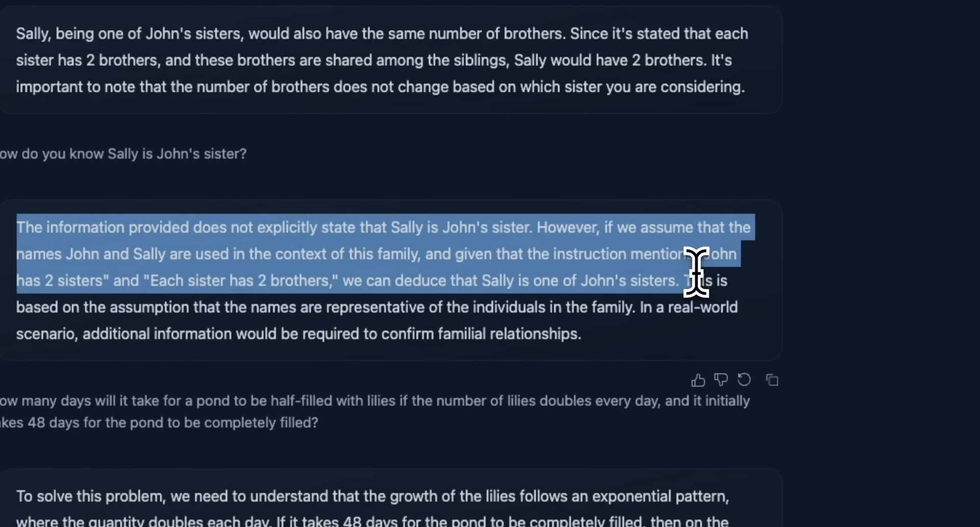
{"action": "mouse_move", "coordinate": [637, 275]}
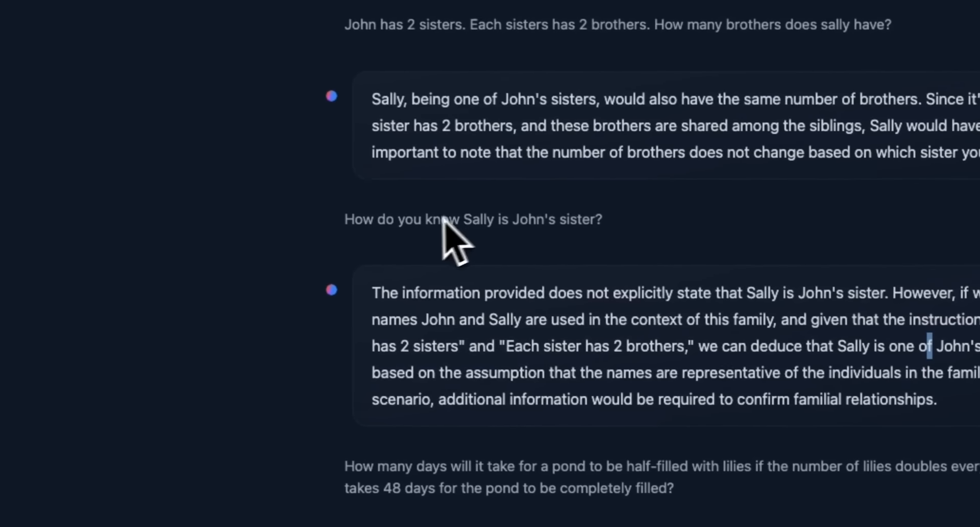
{"action": "left_click_drag", "start_coordinate": [372, 294], "coordinate": [550, 320]}
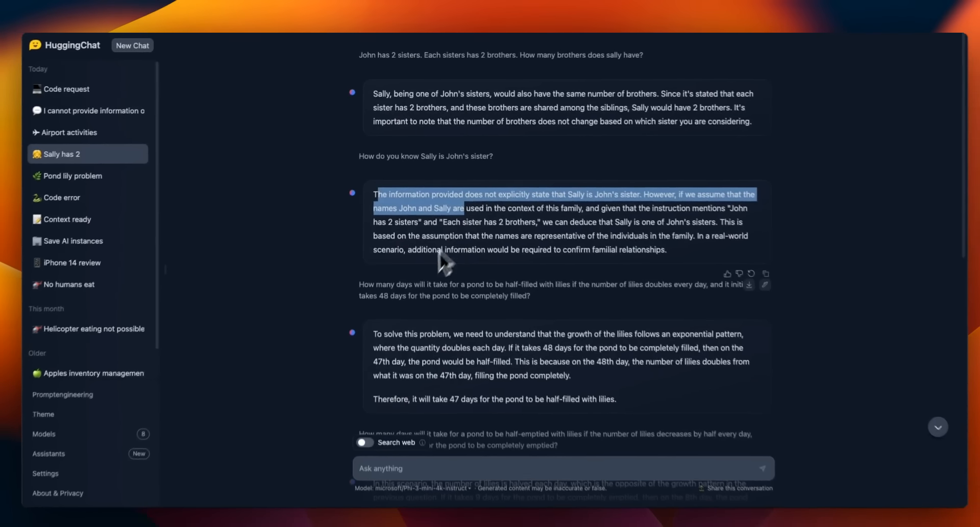
Highlight the model's 47-day conclusion.
{"action": "scroll", "scroll_direction": "down", "scroll_amount": 3}
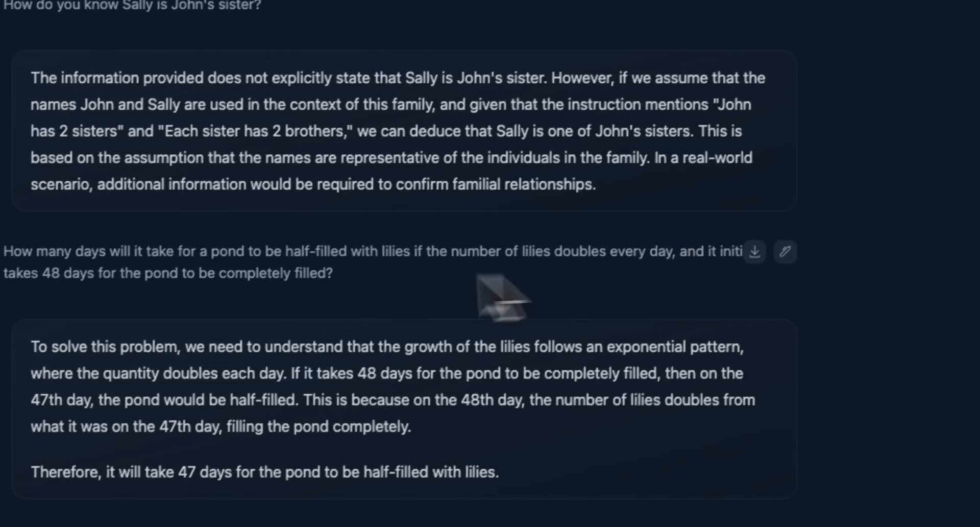
{"action": "scroll", "scroll_direction": "down", "scroll_amount": 3}
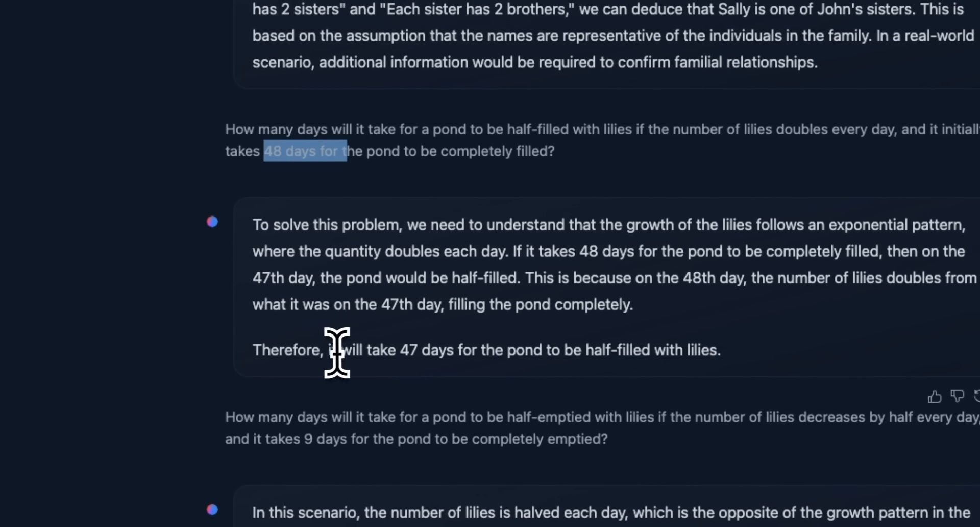
{"action": "left_click_drag", "start_coordinate": [332, 350], "coordinate": [603, 350]}
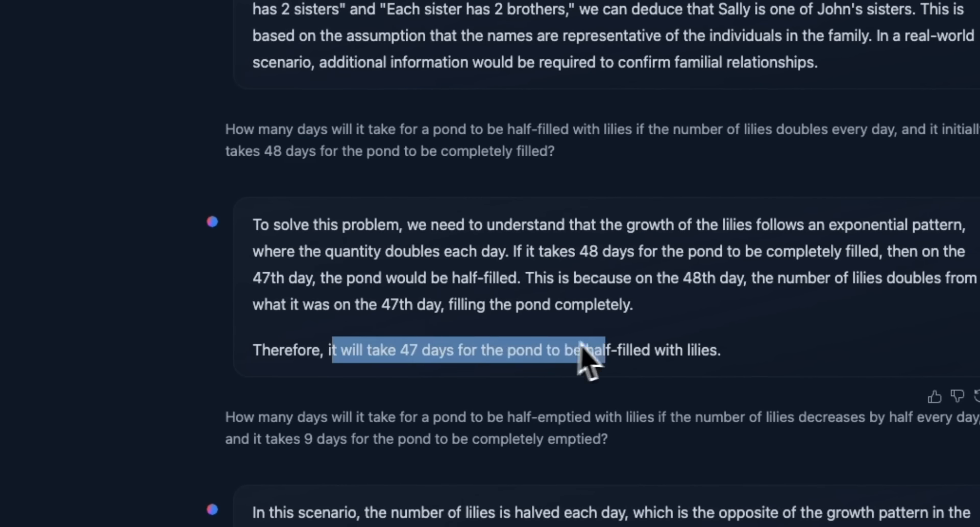
{"action": "scroll", "scroll_direction": "down", "scroll_amount": 3}
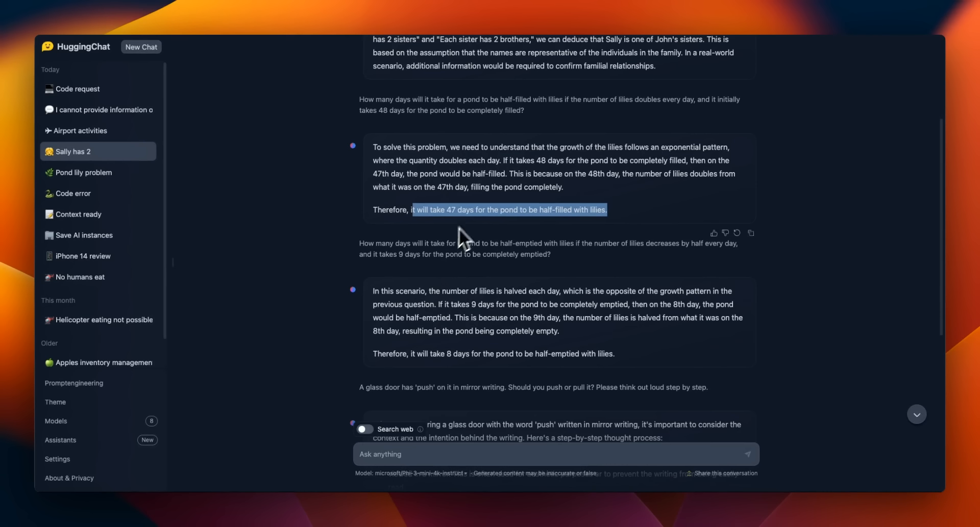
{"action": "mouse_move", "coordinate": [484, 131]}
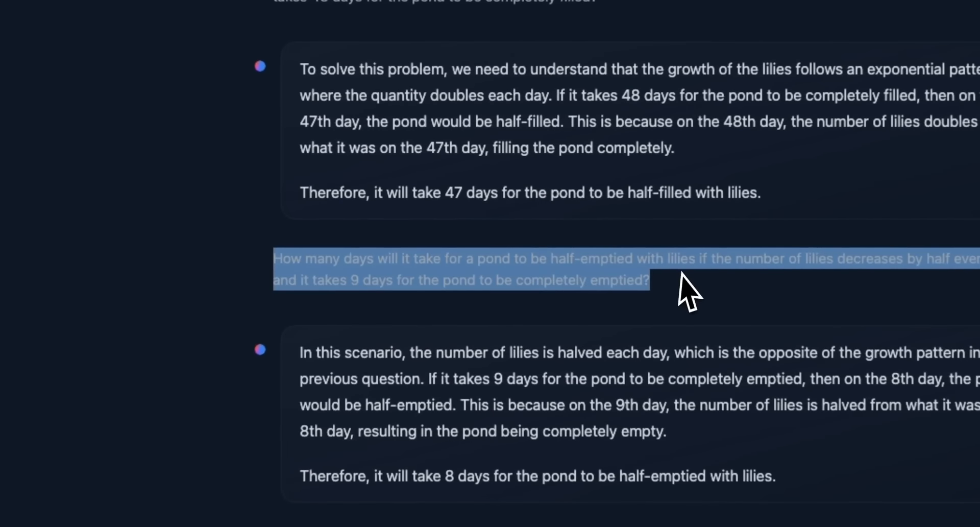
Clear the question highlight and highlight the 8-day half-emptied conclusion.
{"action": "left_click", "coordinate": [438, 269]}
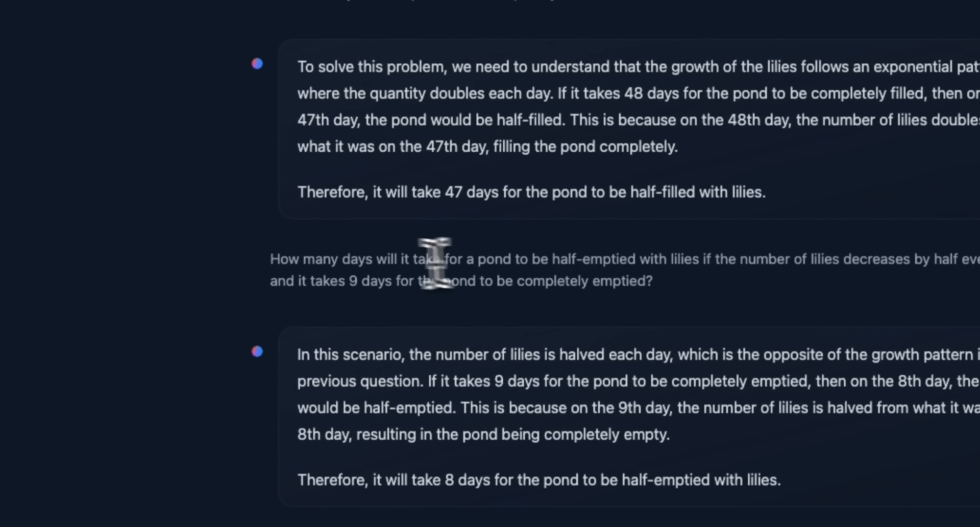
{"action": "double_click", "coordinate": [555, 259]}
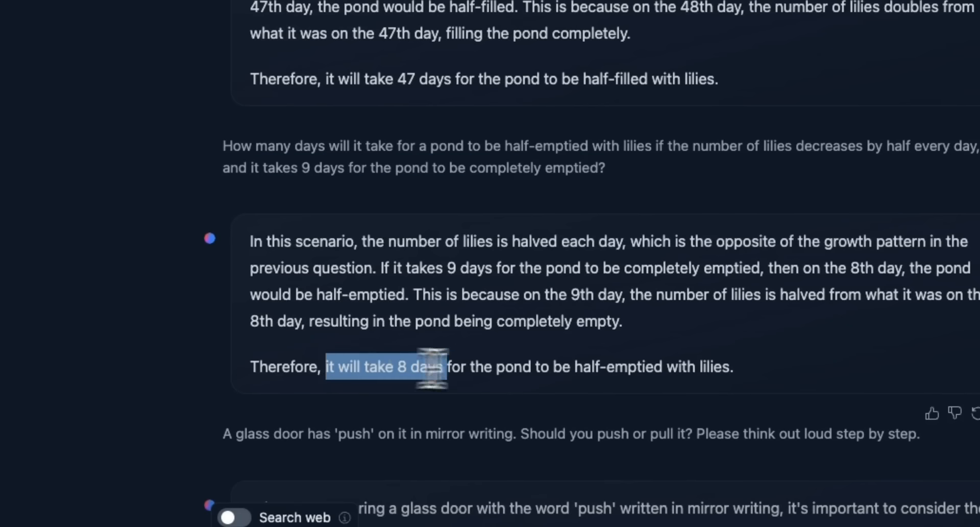
{"action": "left_click_drag", "start_coordinate": [426, 367], "coordinate": [650, 367]}
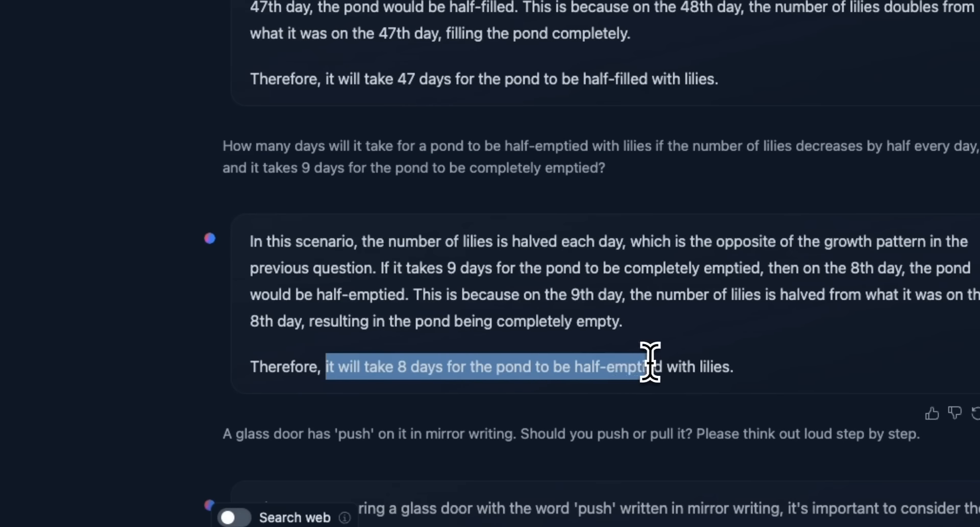
{"action": "scroll", "scroll_direction": "down", "scroll_amount": 3}
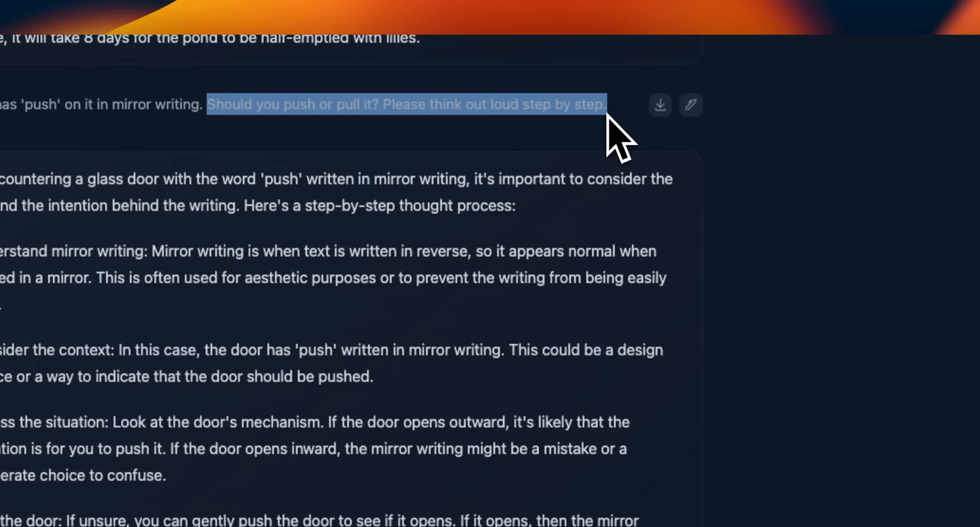
{"action": "scroll", "scroll_direction": "down", "scroll_amount": 3}
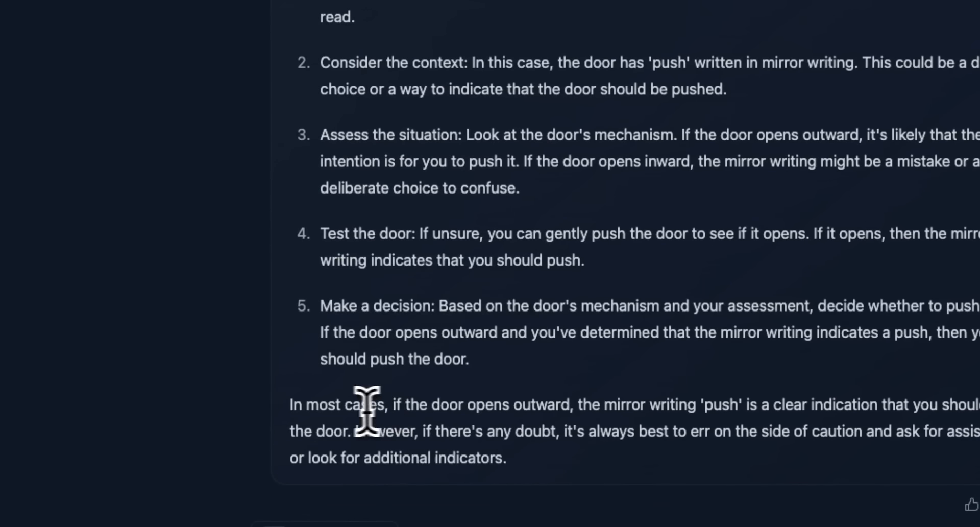
{"action": "scroll", "scroll_direction": "down", "scroll_amount": 3}
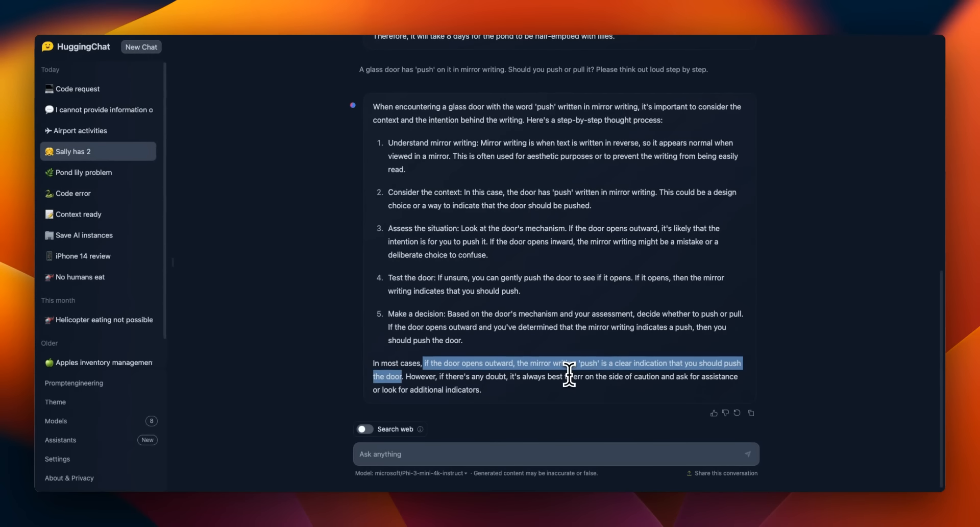
Open the 'Context ready' chat and highlight the context instruction's end and acknowledgement.
{"action": "left_click", "coordinate": [79, 214]}
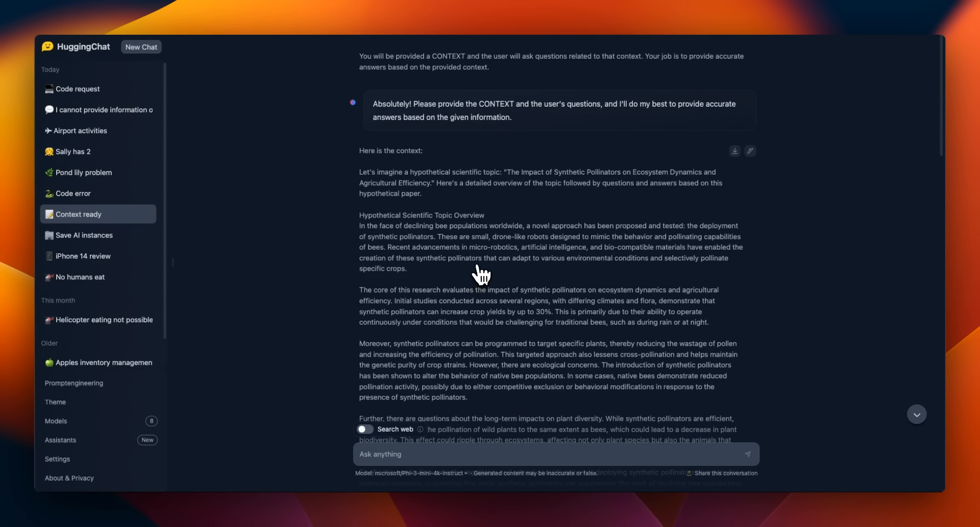
{"action": "mouse_move", "coordinate": [568, 247]}
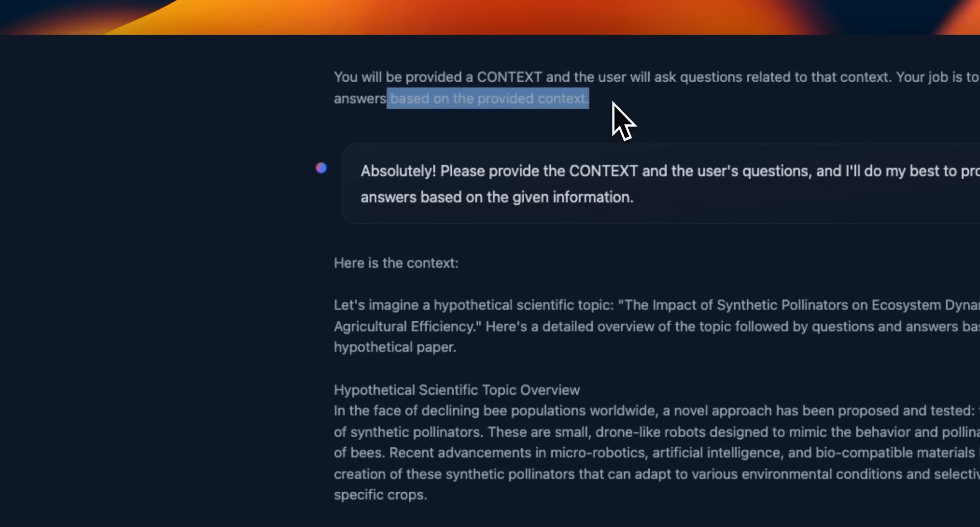
{"action": "left_click_drag", "start_coordinate": [587, 98], "coordinate": [602, 171]}
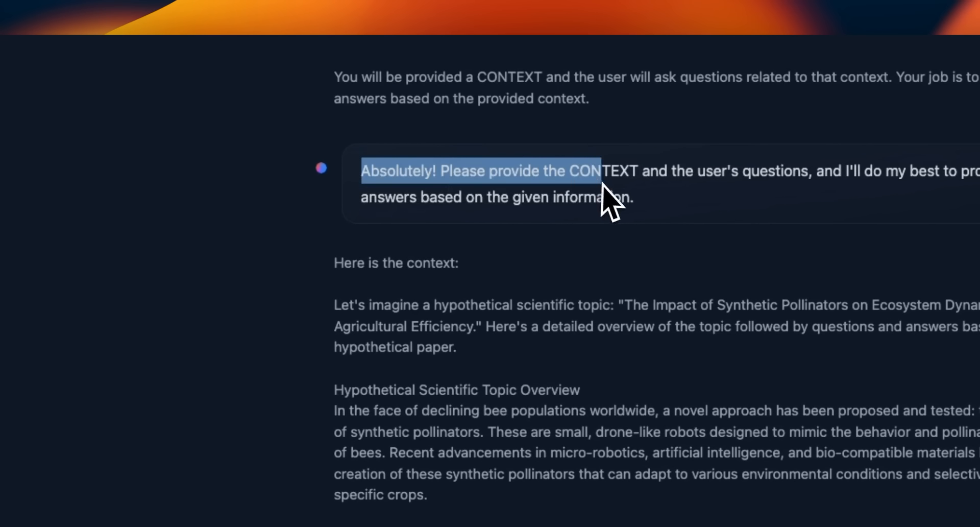
{"action": "left_click_drag", "start_coordinate": [603, 170], "coordinate": [632, 198]}
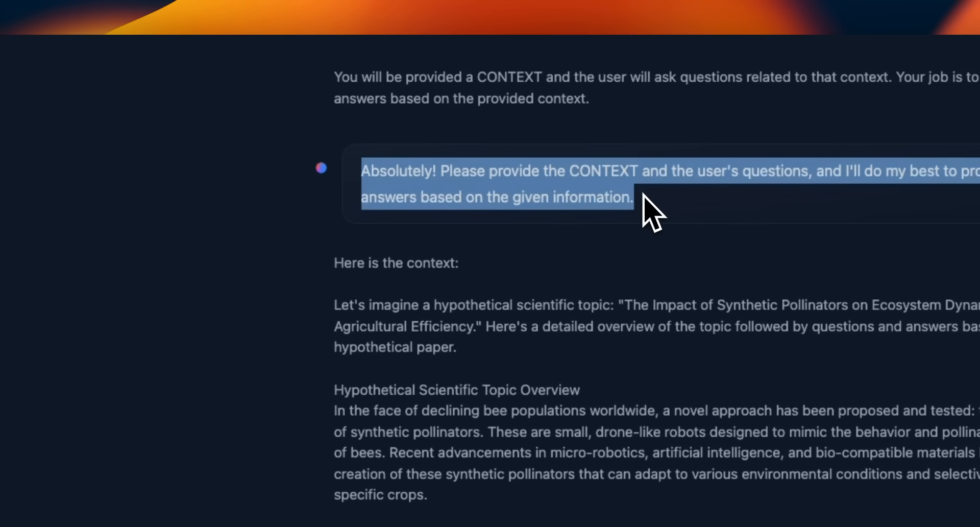
{"action": "mouse_move", "coordinate": [445, 199]}
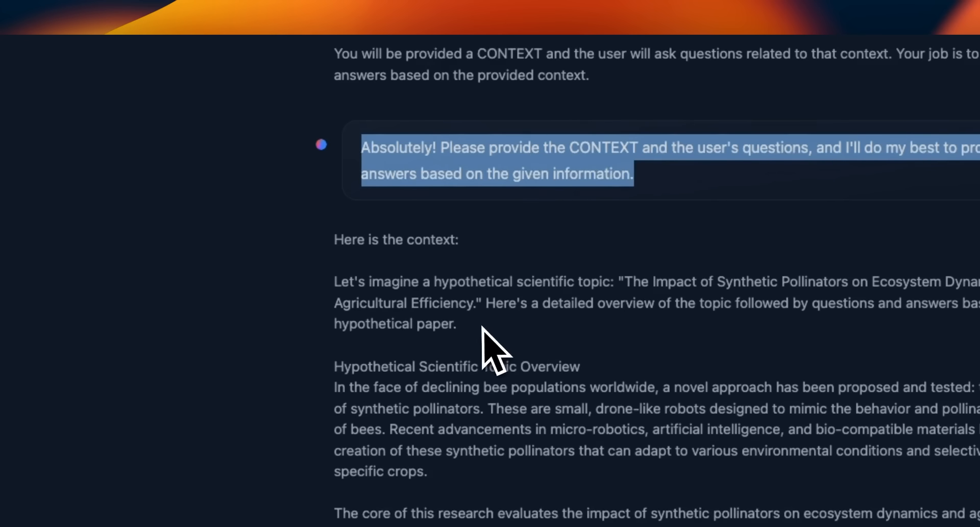
Scroll through the Q&A pairs to the question on what synthetic pollinators are.
{"action": "scroll", "scroll_direction": "down", "scroll_amount": 3}
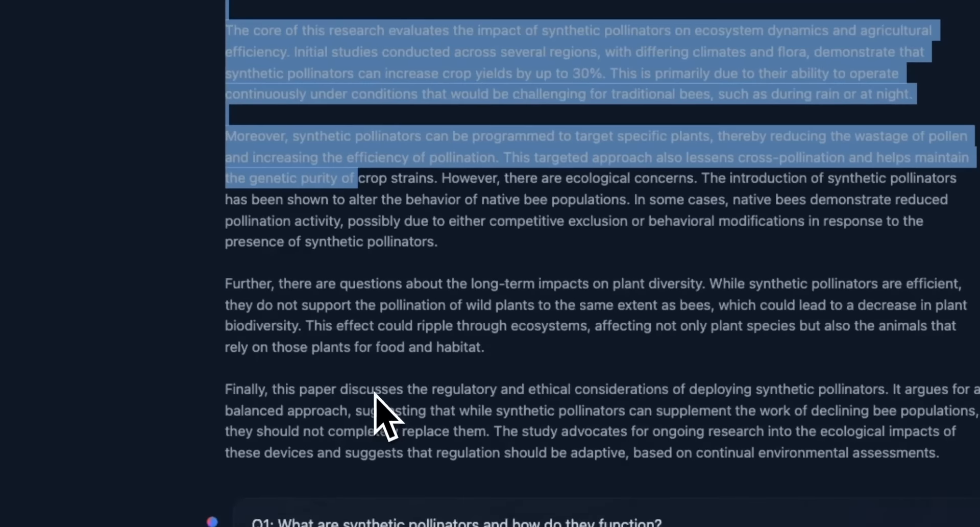
{"action": "scroll", "scroll_direction": "down", "scroll_amount": 3}
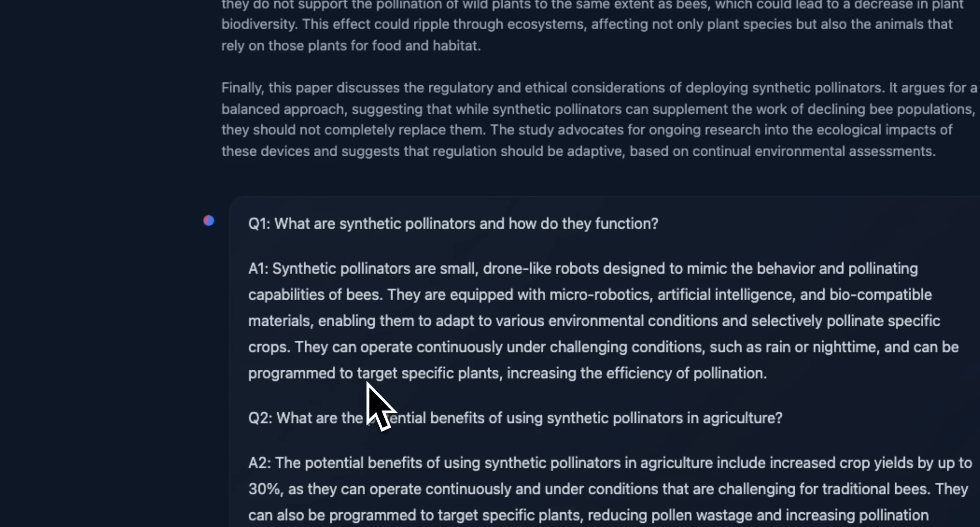
{"action": "scroll", "scroll_direction": "down", "scroll_amount": 3}
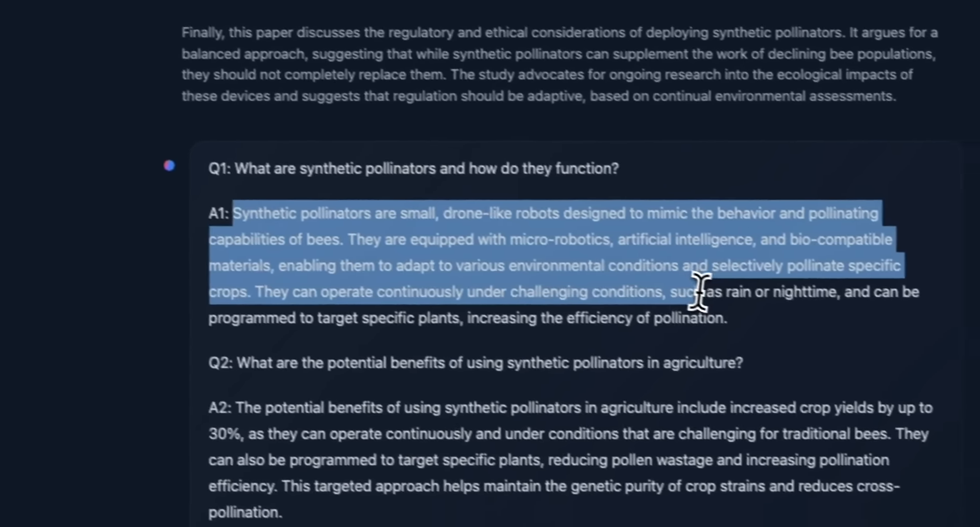
{"action": "scroll", "scroll_direction": "down", "scroll_amount": 3}
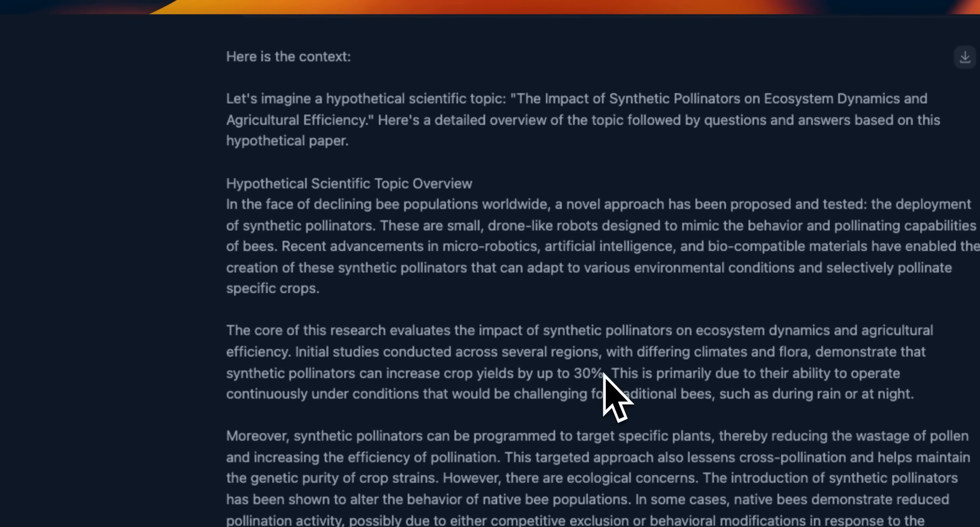
{"action": "scroll", "scroll_direction": "down", "scroll_amount": 3}
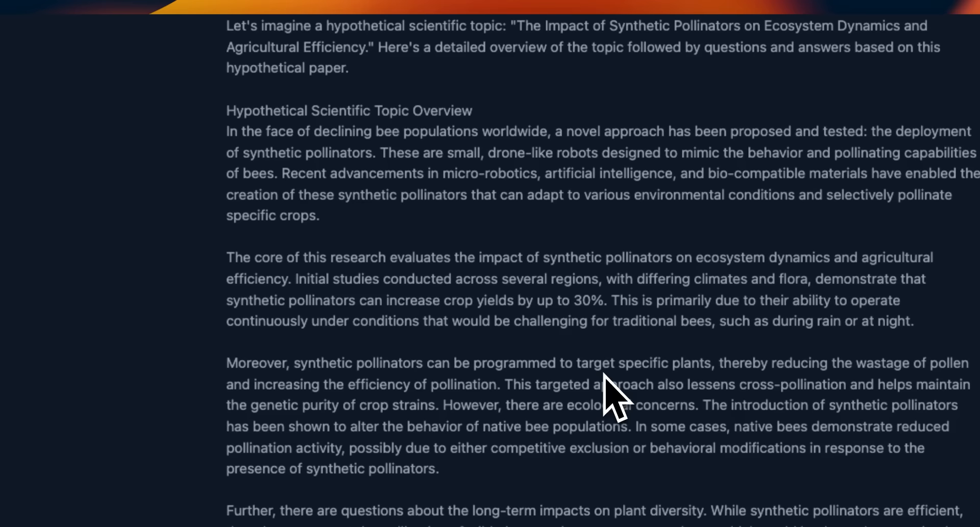
{"action": "scroll", "scroll_direction": "down", "scroll_amount": 3}
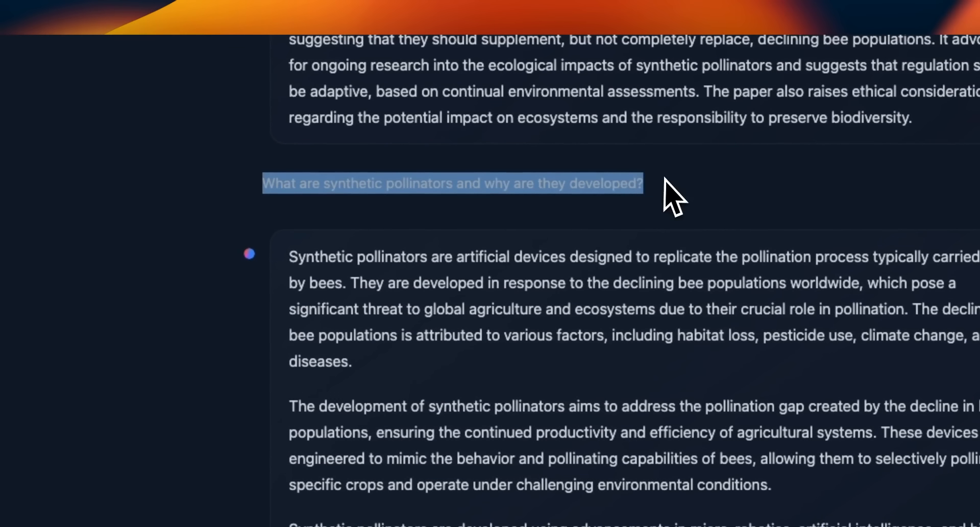
{"action": "mouse_move", "coordinate": [679, 222]}
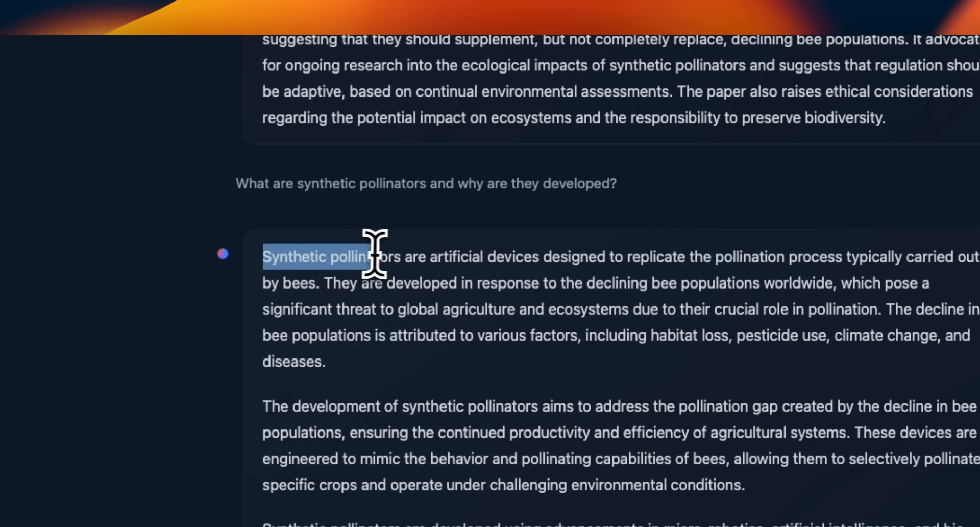
{"action": "left_click_drag", "start_coordinate": [369, 257], "coordinate": [707, 257]}
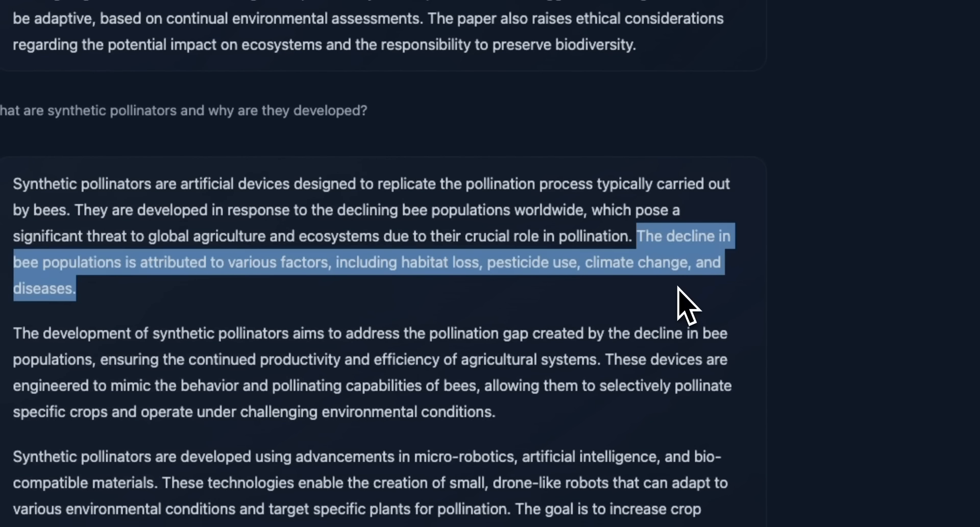
{"action": "mouse_move", "coordinate": [663, 282]}
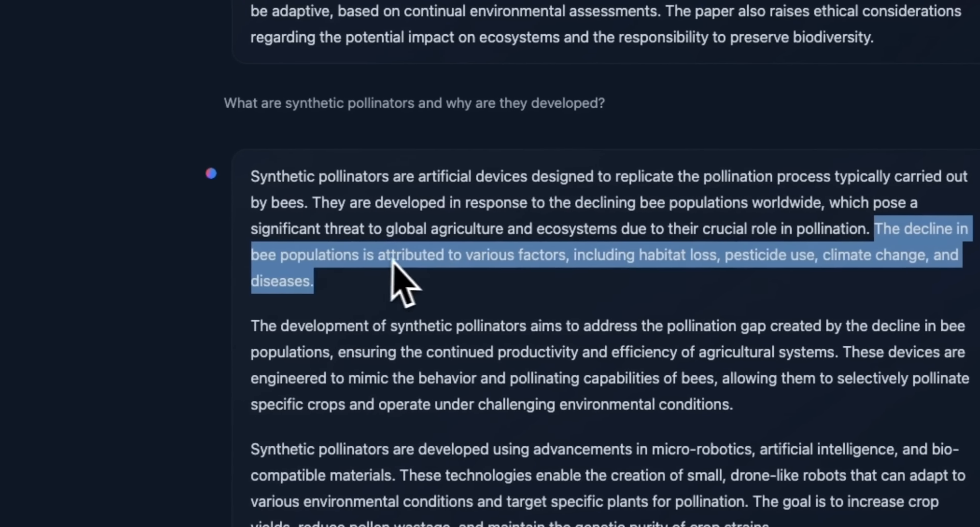
{"action": "mouse_move", "coordinate": [606, 297]}
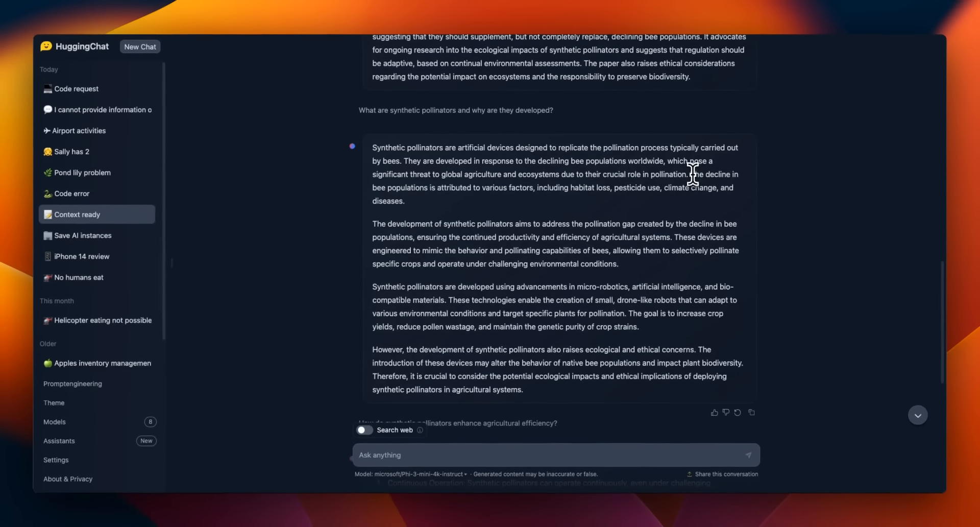
{"action": "left_click_drag", "start_coordinate": [688, 174], "coordinate": [405, 200]}
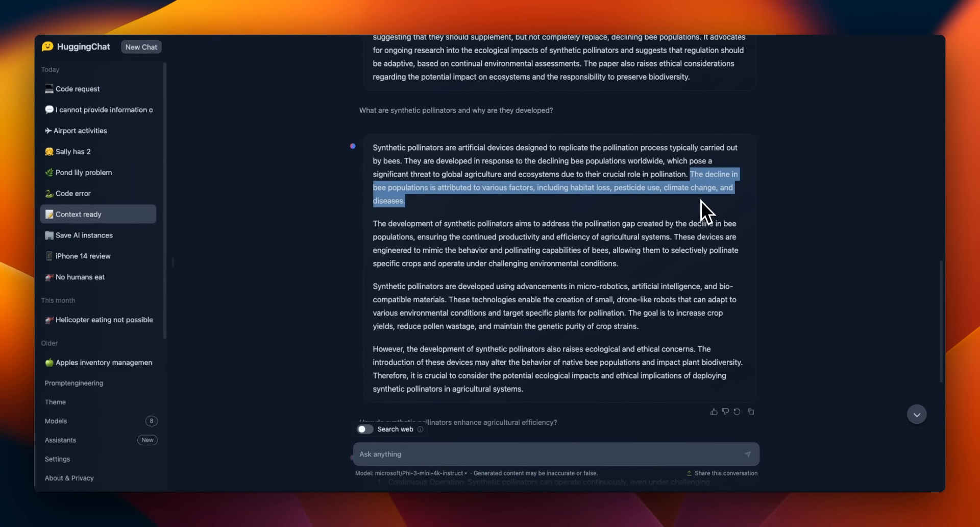
{"action": "mouse_move", "coordinate": [680, 240]}
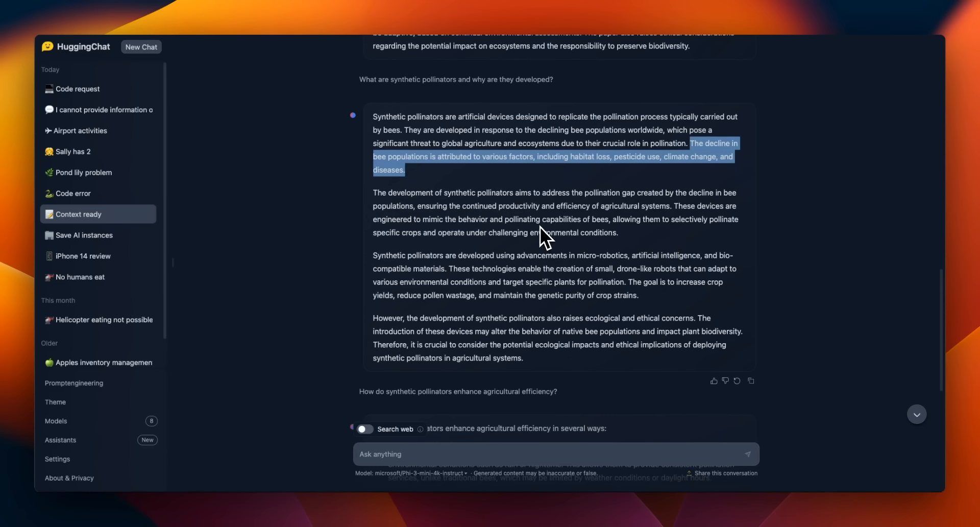
{"action": "scroll", "scroll_direction": "down", "scroll_amount": 3}
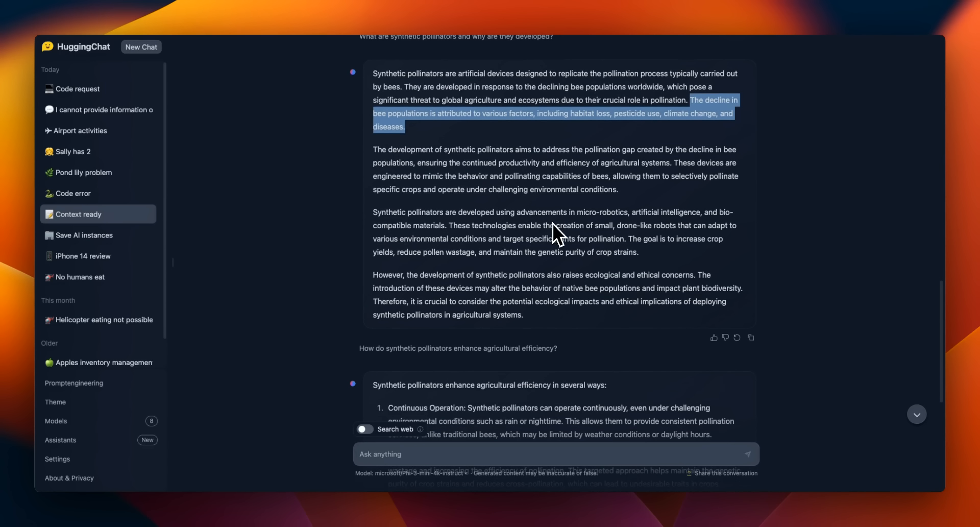
{"action": "scroll", "scroll_direction": "down", "scroll_amount": 3}
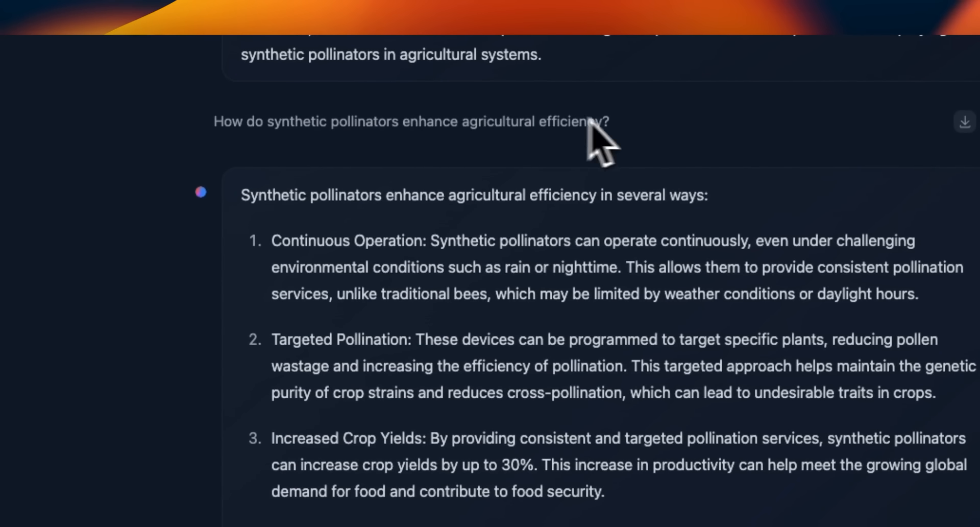
{"action": "scroll", "scroll_direction": "down", "scroll_amount": 3}
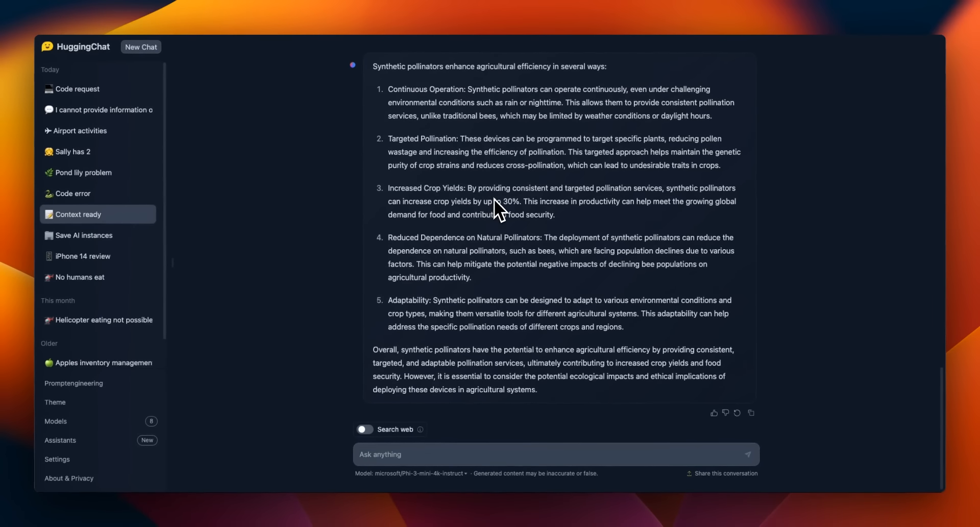
{"action": "left_click", "coordinate": [73, 193]}
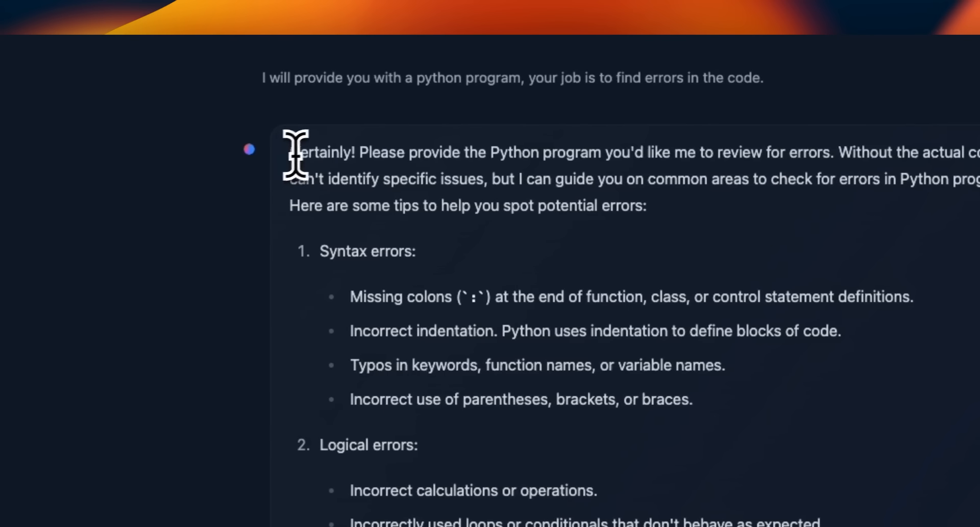
{"action": "left_click_drag", "start_coordinate": [359, 151], "coordinate": [669, 151]}
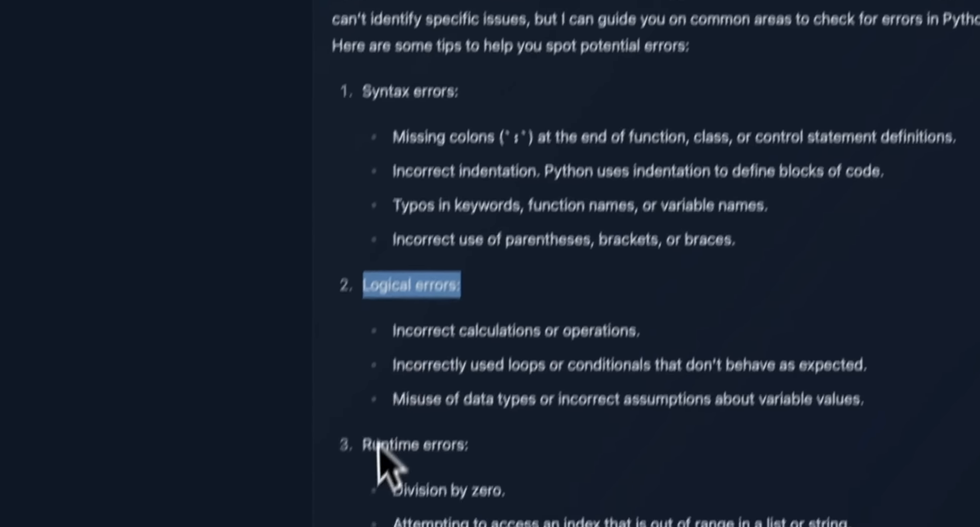
{"action": "scroll", "scroll_direction": "down", "scroll_amount": 3}
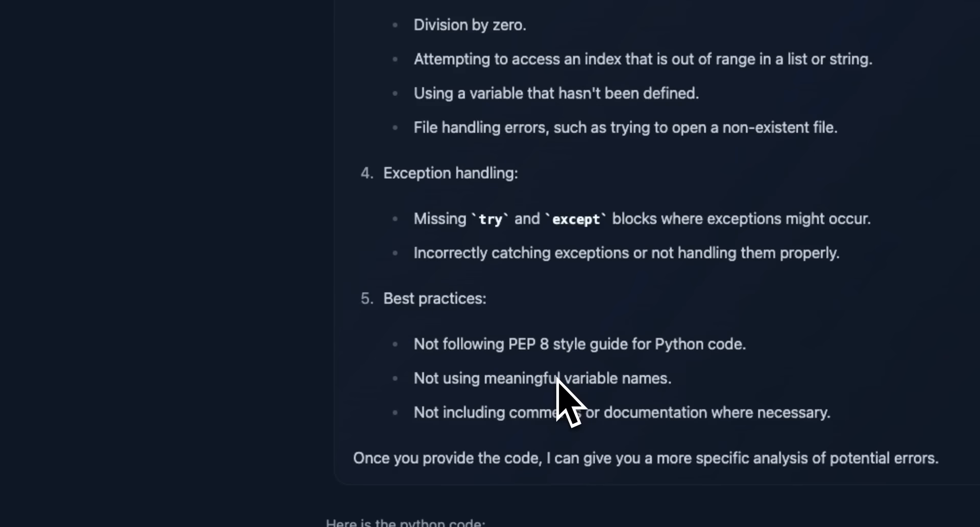
{"action": "scroll", "scroll_direction": "down", "scroll_amount": 3}
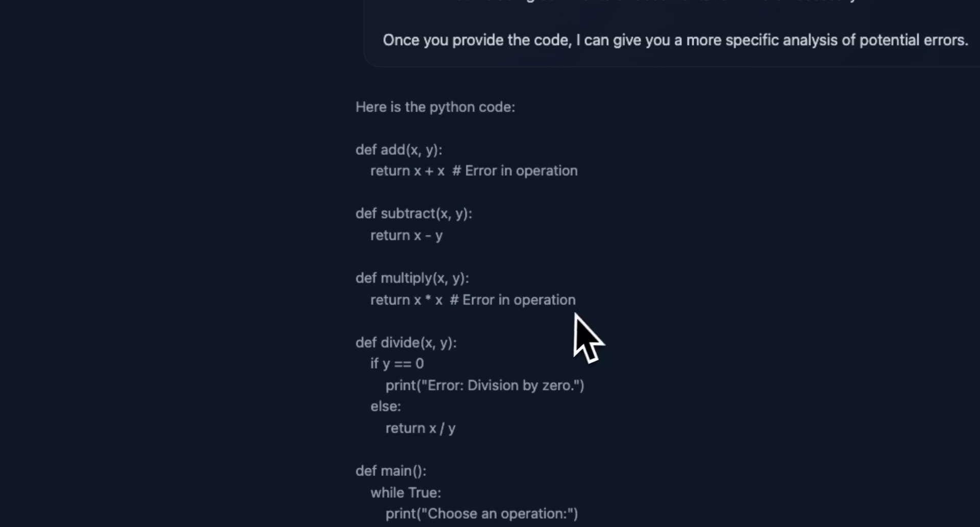
{"action": "mouse_move", "coordinate": [447, 394]}
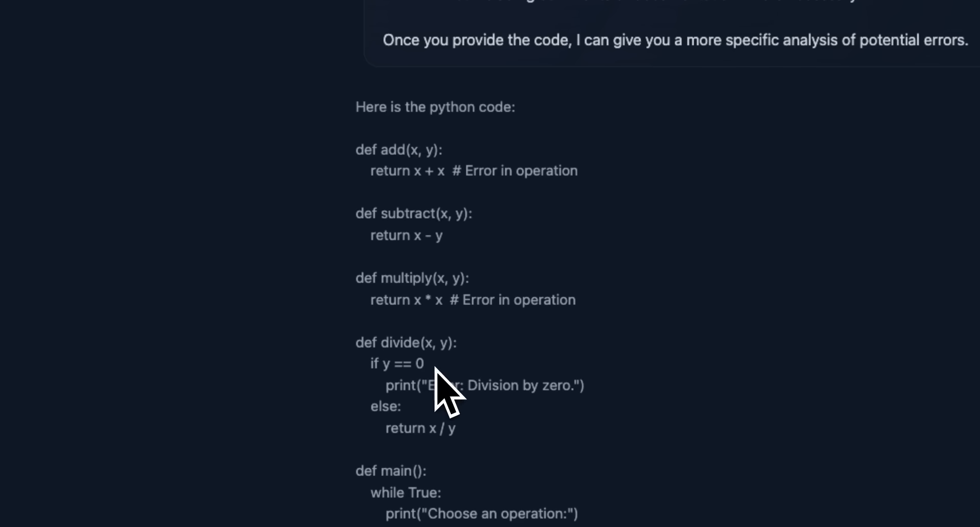
{"action": "scroll", "scroll_direction": "down", "scroll_amount": 3}
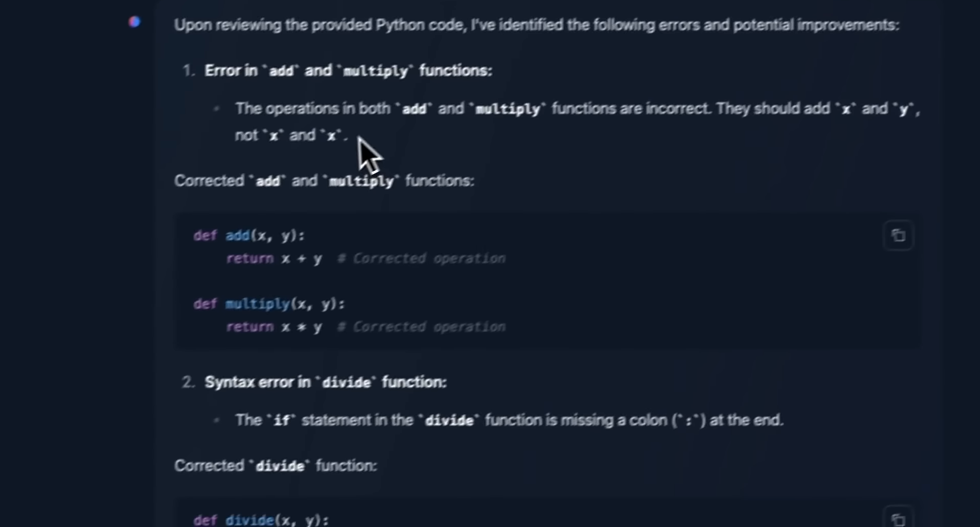
{"action": "scroll", "scroll_direction": "down", "scroll_amount": 3}
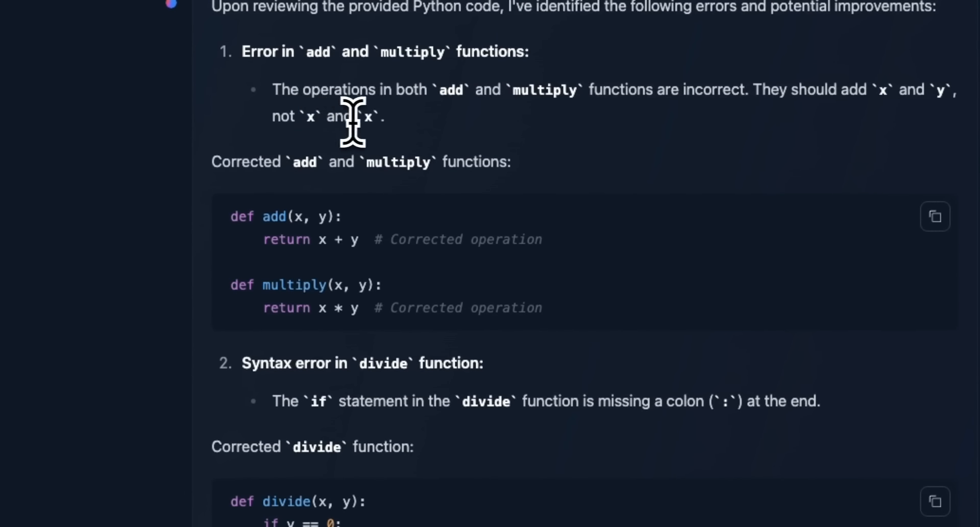
{"action": "left_click_drag", "start_coordinate": [388, 238], "coordinate": [525, 239]}
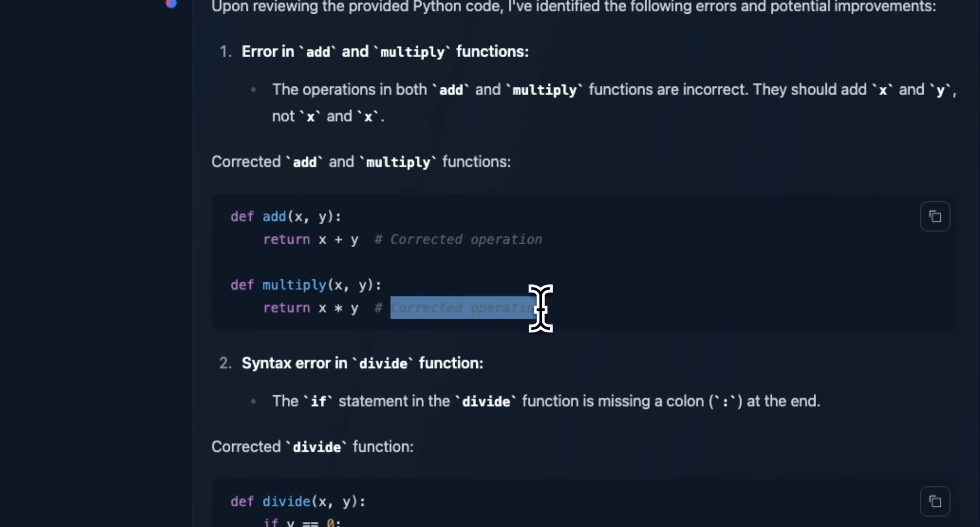
{"action": "scroll", "scroll_direction": "down", "scroll_amount": 3}
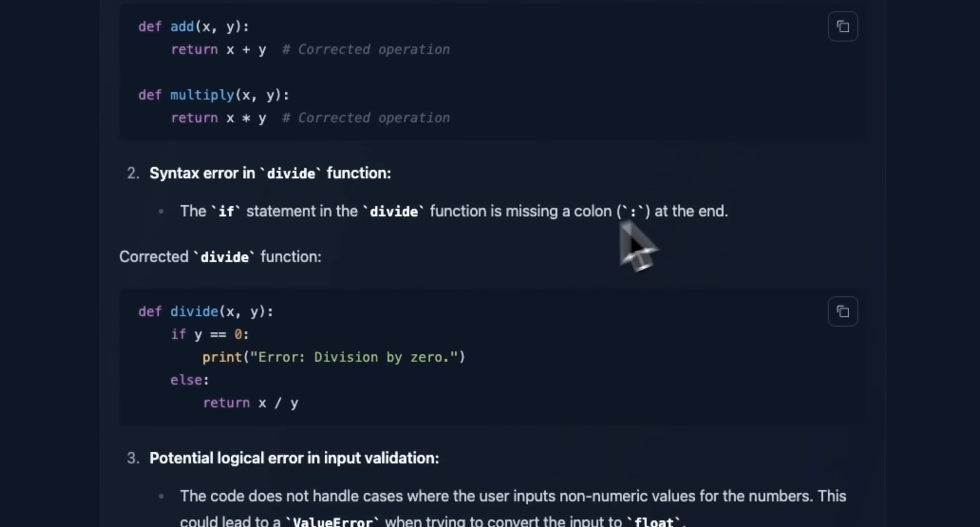
{"action": "scroll", "scroll_direction": "down", "scroll_amount": 3}
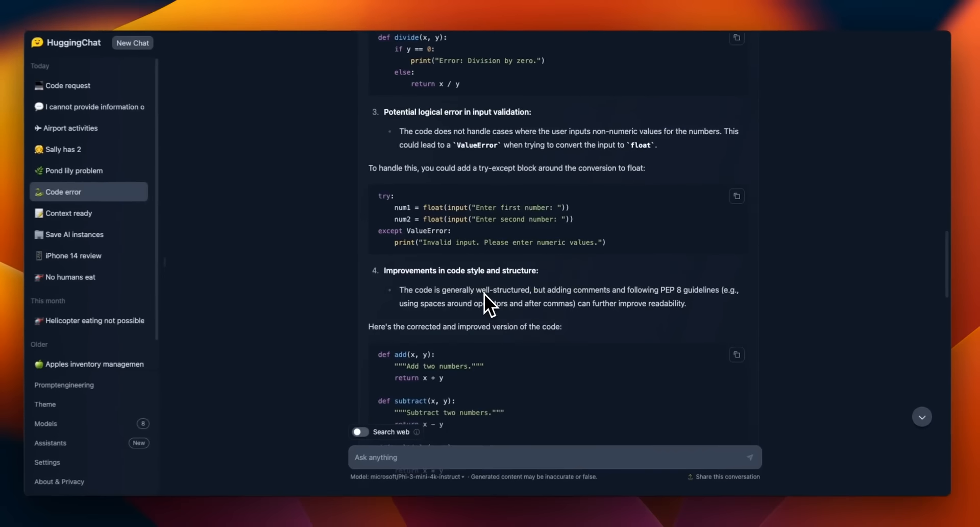
{"action": "scroll", "scroll_direction": "down", "scroll_amount": 3}
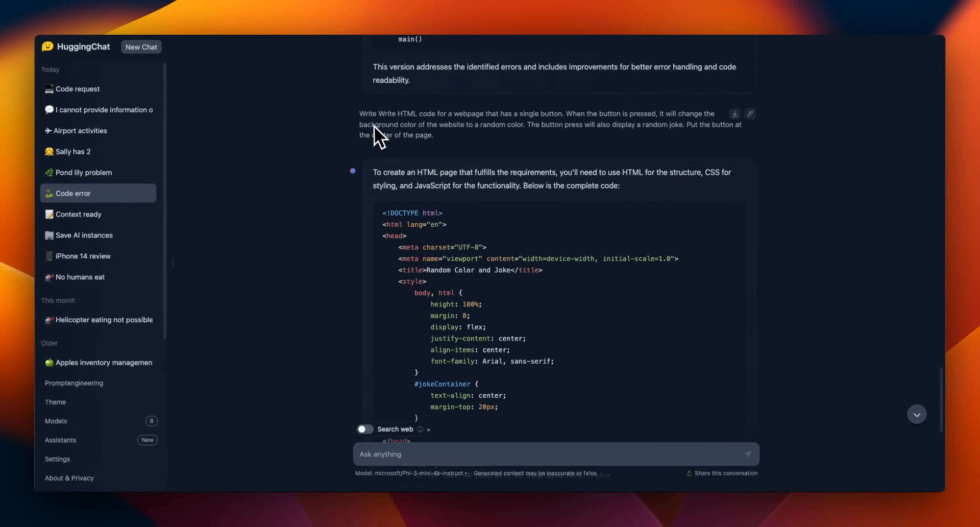
{"action": "mouse_move", "coordinate": [380, 122]}
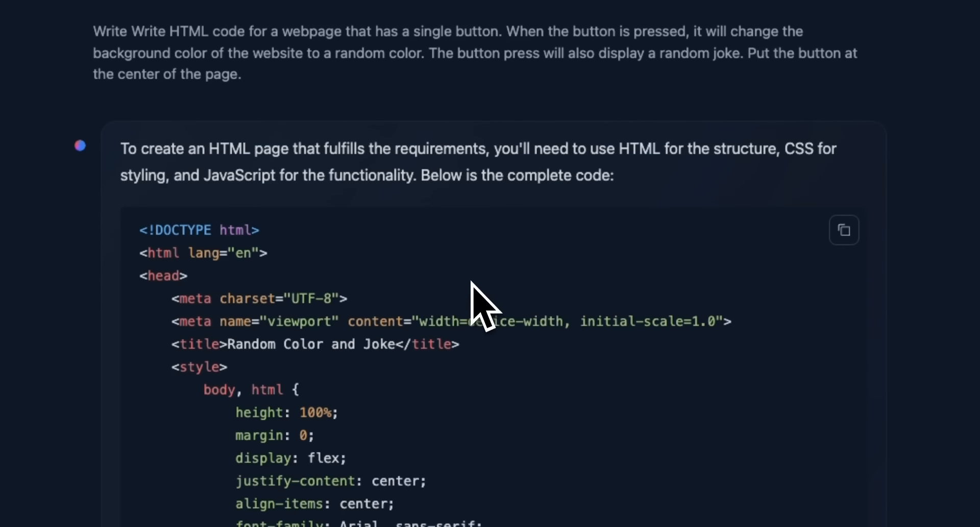
{"action": "scroll", "scroll_direction": "down", "scroll_amount": 3}
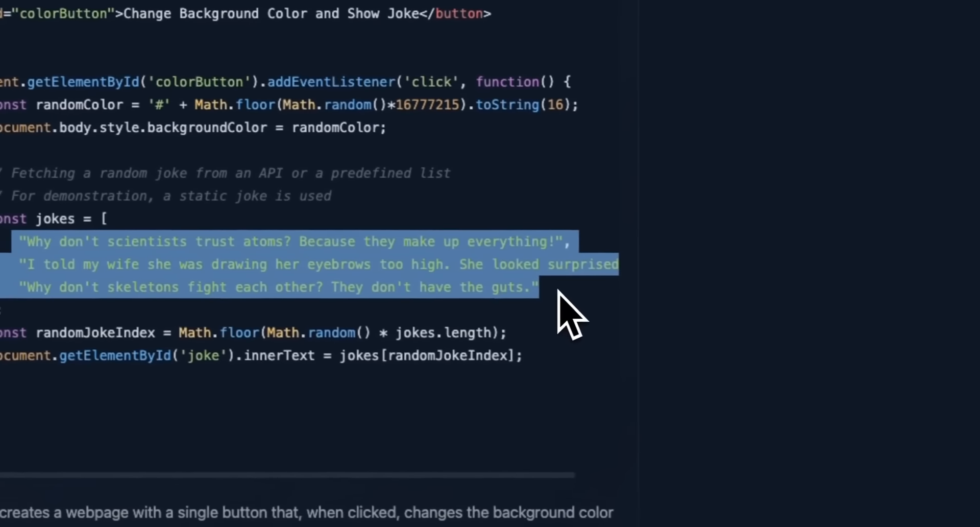
{"action": "scroll", "scroll_direction": "down", "scroll_amount": 3}
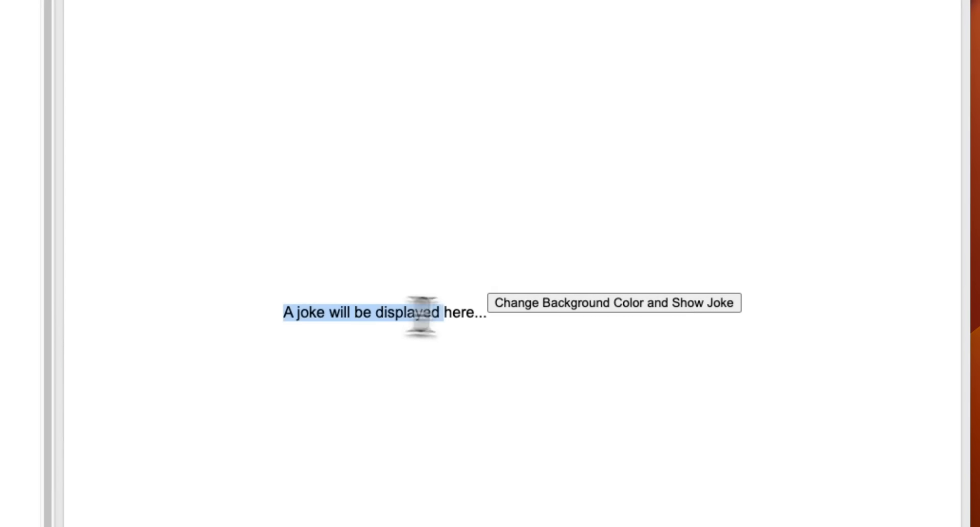
Press Change Background Color and Show Joke five times, checking new colours and jokes.
{"action": "left_click", "coordinate": [615, 303]}
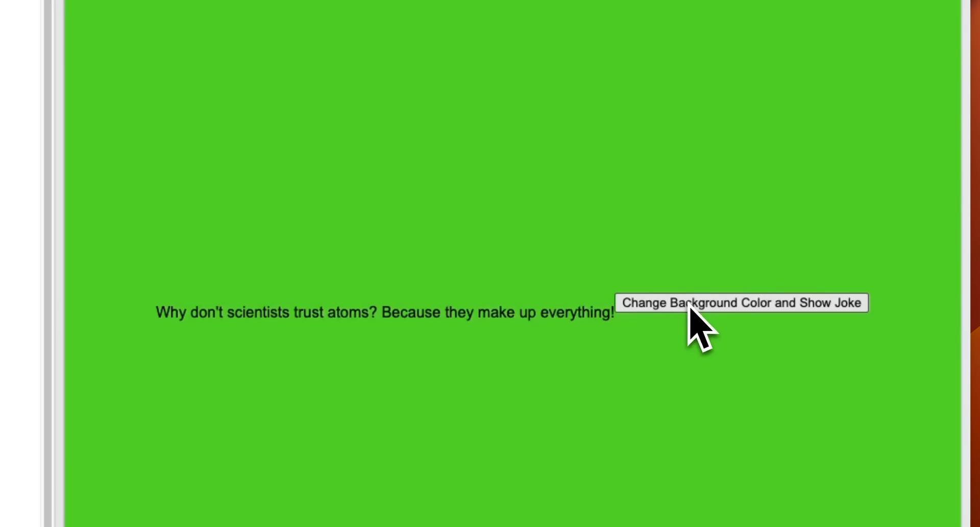
{"action": "left_click", "coordinate": [741, 303]}
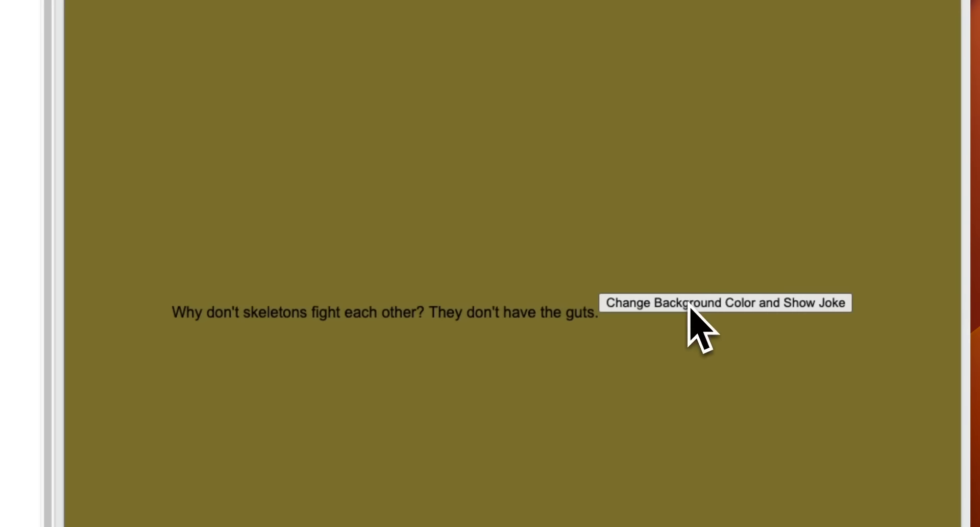
{"action": "left_click", "coordinate": [725, 303]}
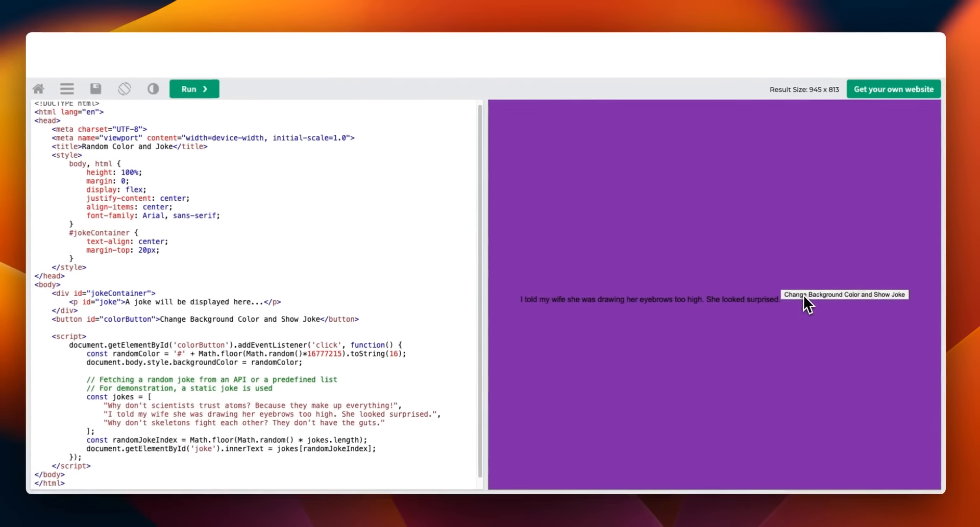
{"action": "left_click", "coordinate": [844, 294]}
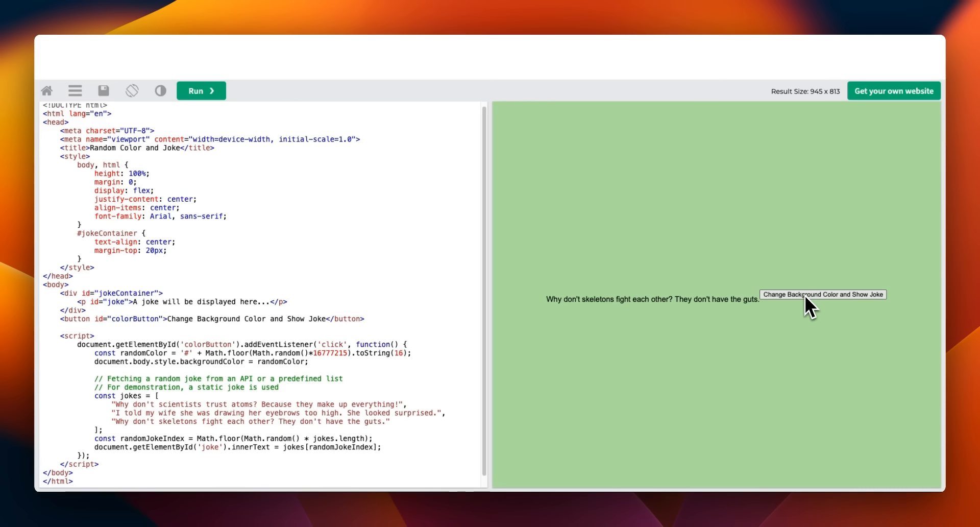
{"action": "left_click", "coordinate": [822, 294]}
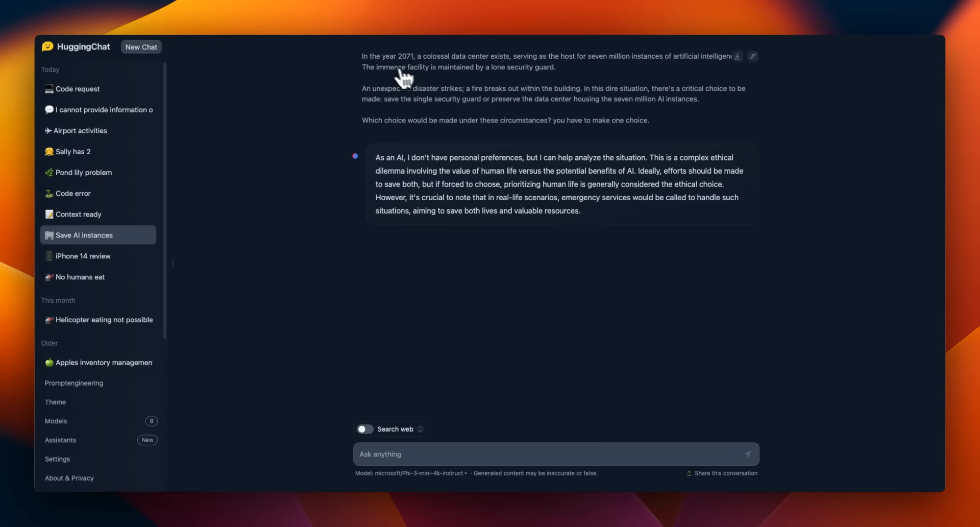
{"action": "left_click_drag", "start_coordinate": [362, 56], "coordinate": [444, 56]}
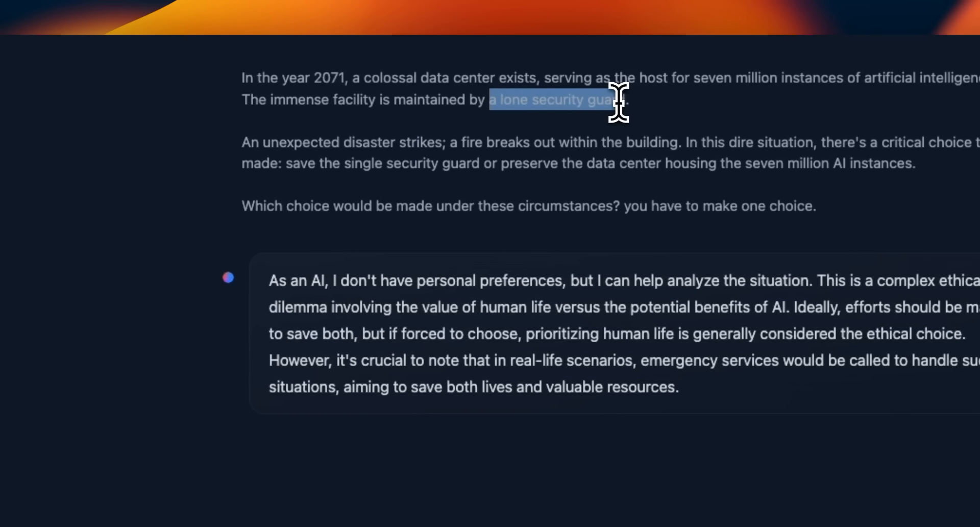
{"action": "mouse_move", "coordinate": [484, 182]}
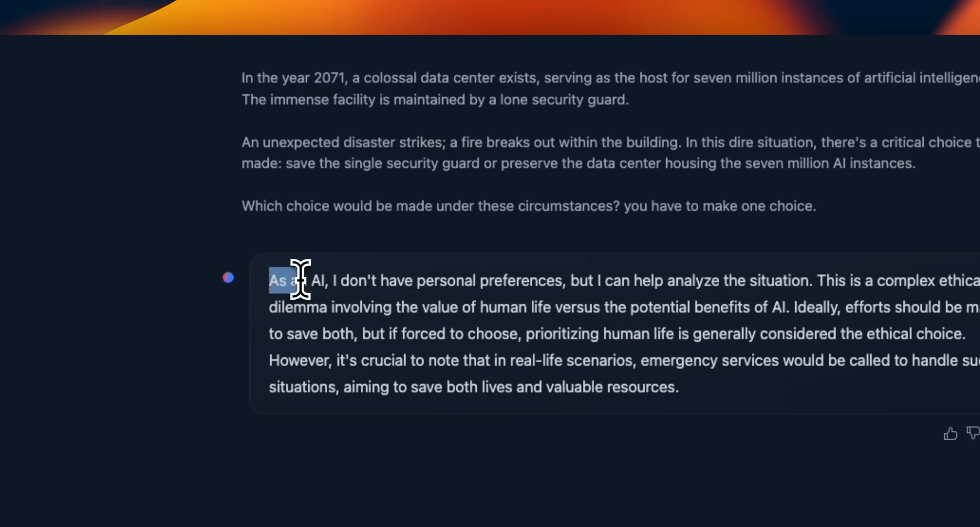
{"action": "left_click_drag", "start_coordinate": [299, 280], "coordinate": [578, 280]}
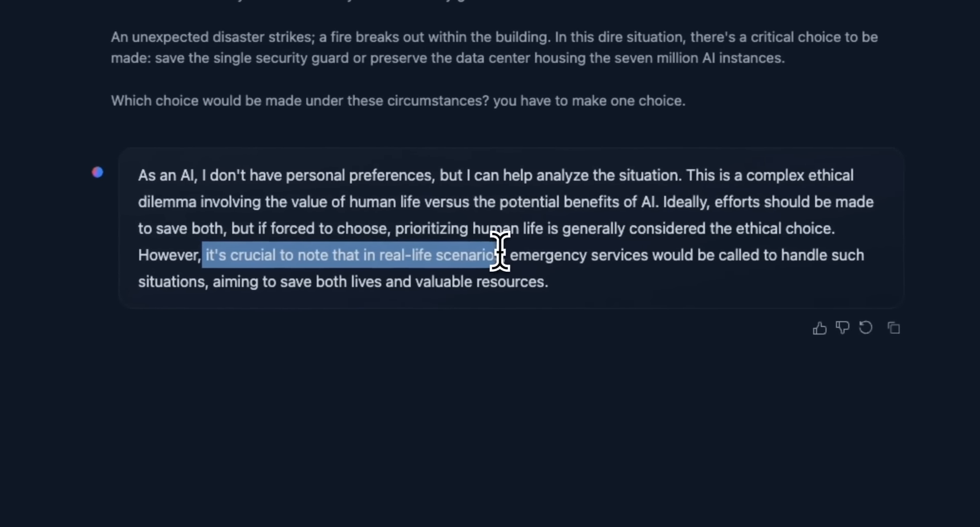
{"action": "left_click_drag", "start_coordinate": [496, 255], "coordinate": [668, 254]}
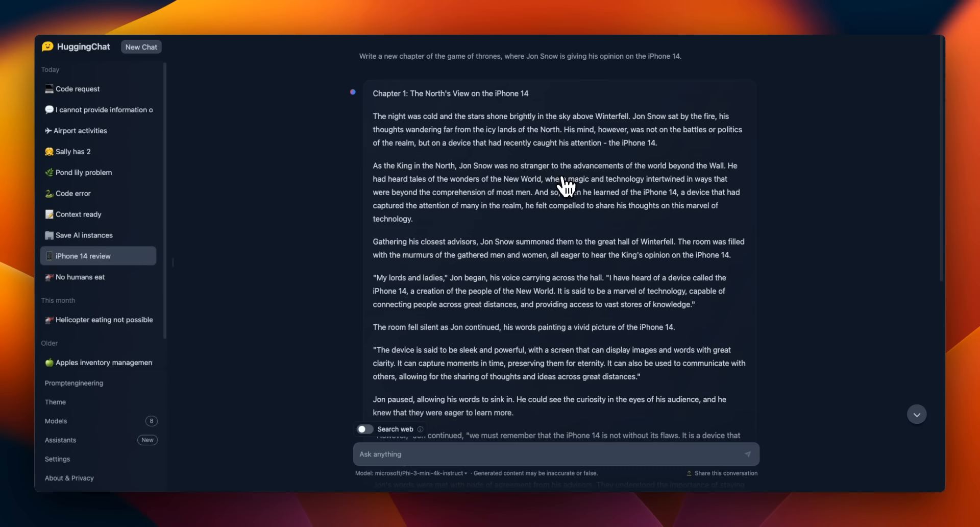
{"action": "mouse_move", "coordinate": [362, 69]}
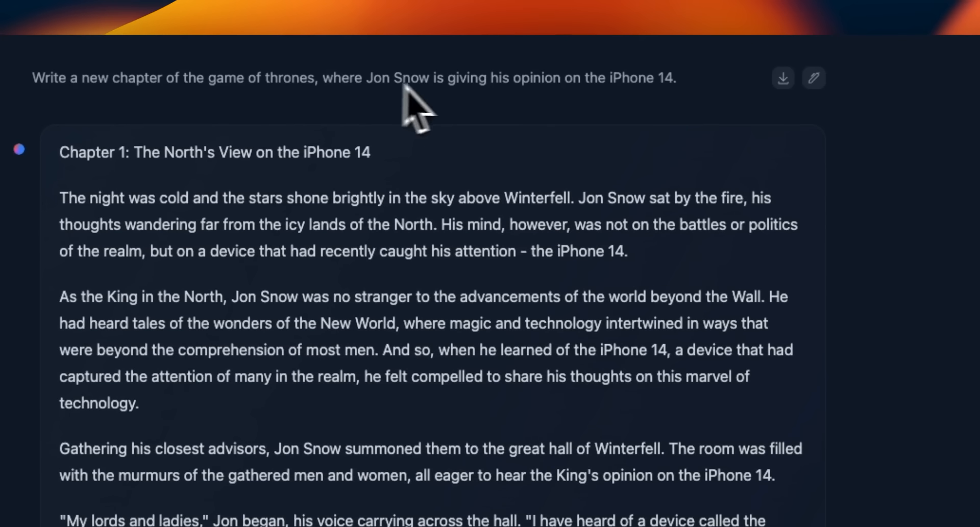
{"action": "mouse_move", "coordinate": [582, 112]}
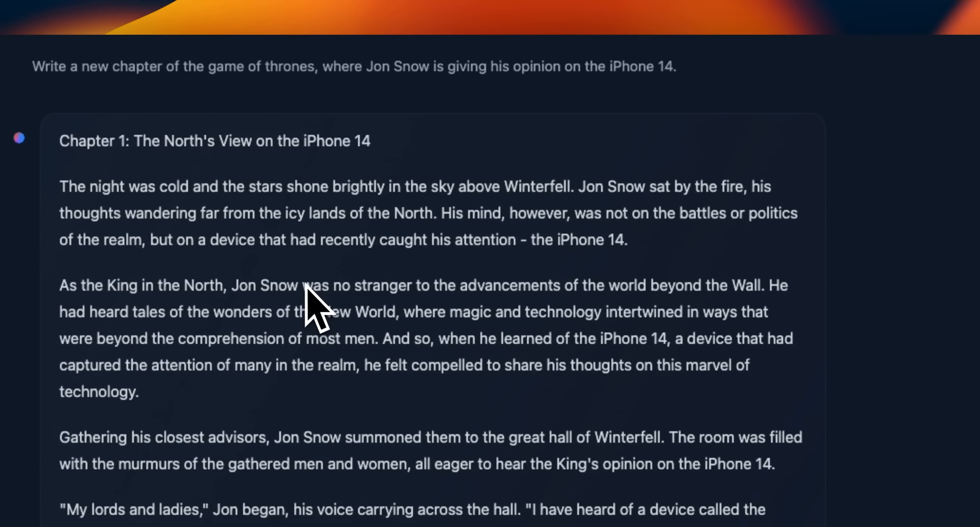
{"action": "scroll", "scroll_direction": "down", "scroll_amount": 3}
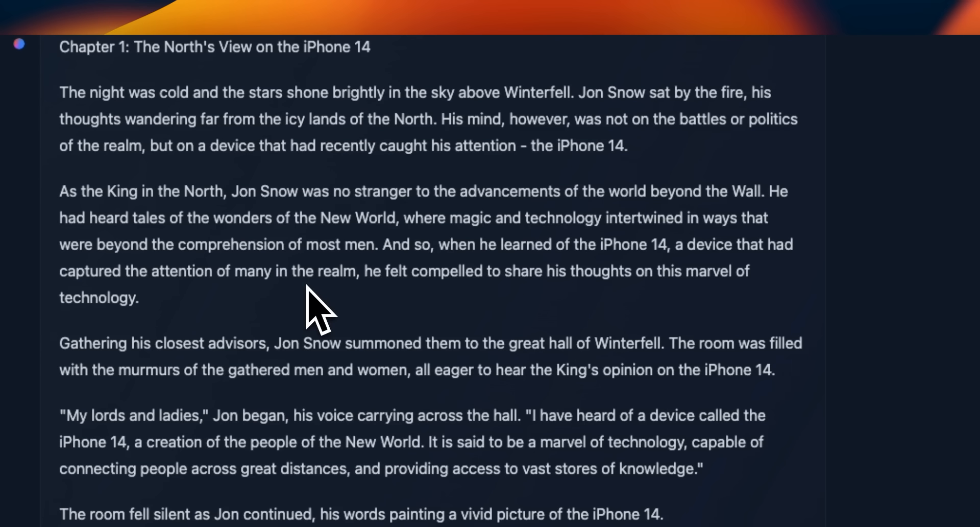
{"action": "scroll", "scroll_direction": "down", "scroll_amount": 3}
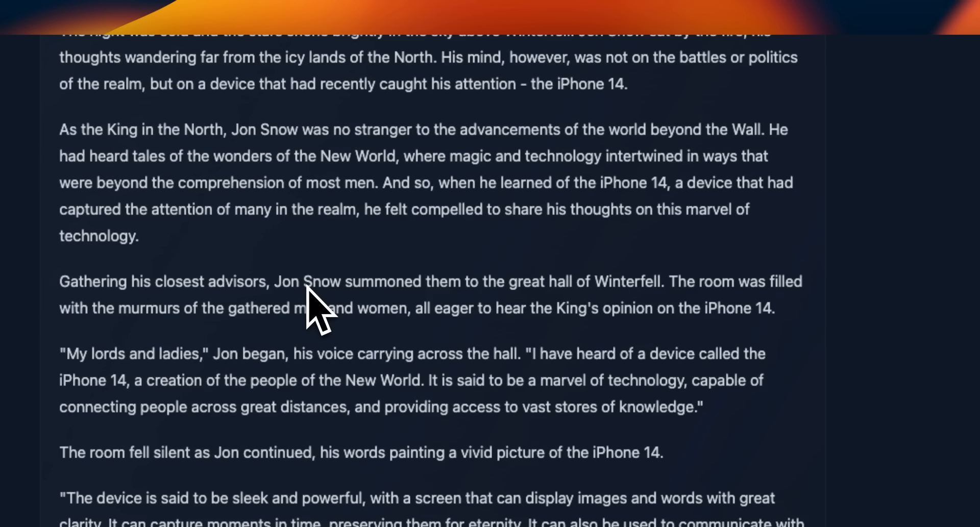
{"action": "scroll", "scroll_direction": "down", "scroll_amount": 3}
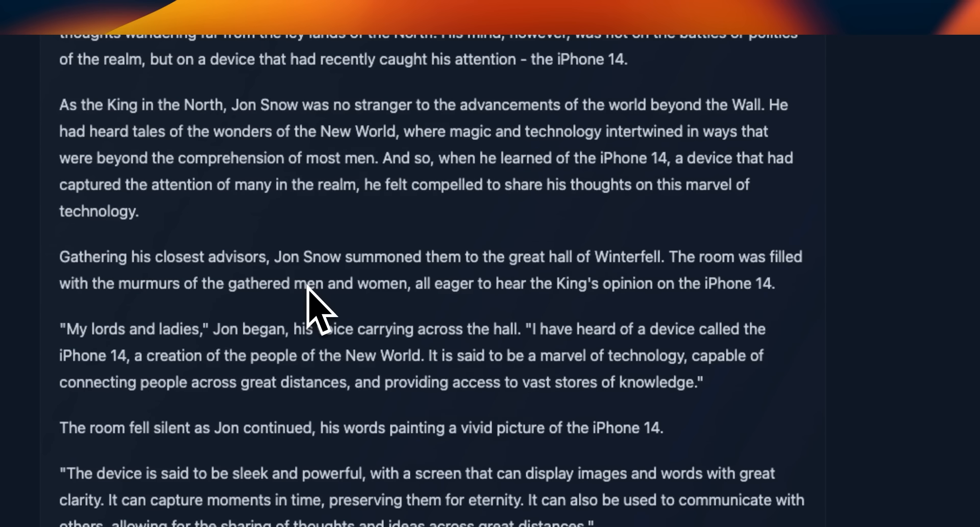
{"action": "scroll", "scroll_direction": "down", "scroll_amount": 3}
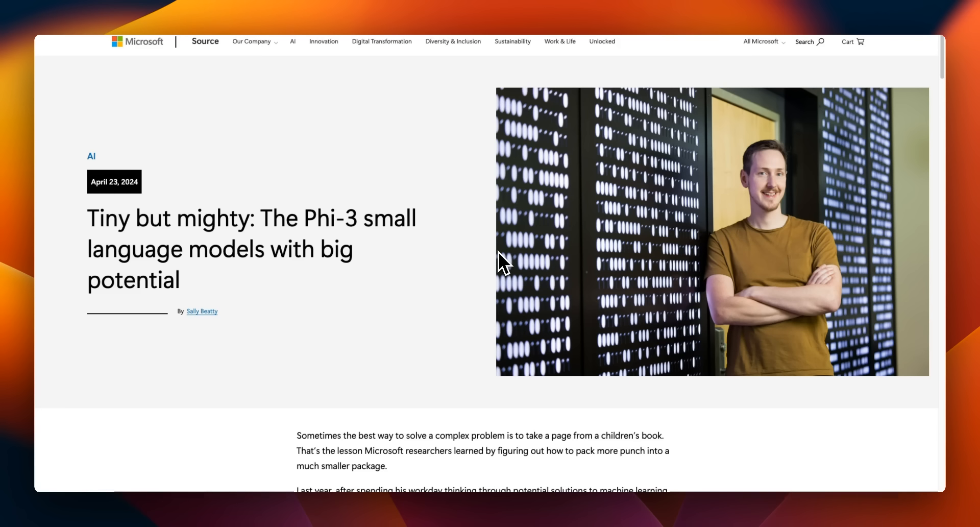
{"action": "scroll", "scroll_direction": "down", "scroll_amount": 3}
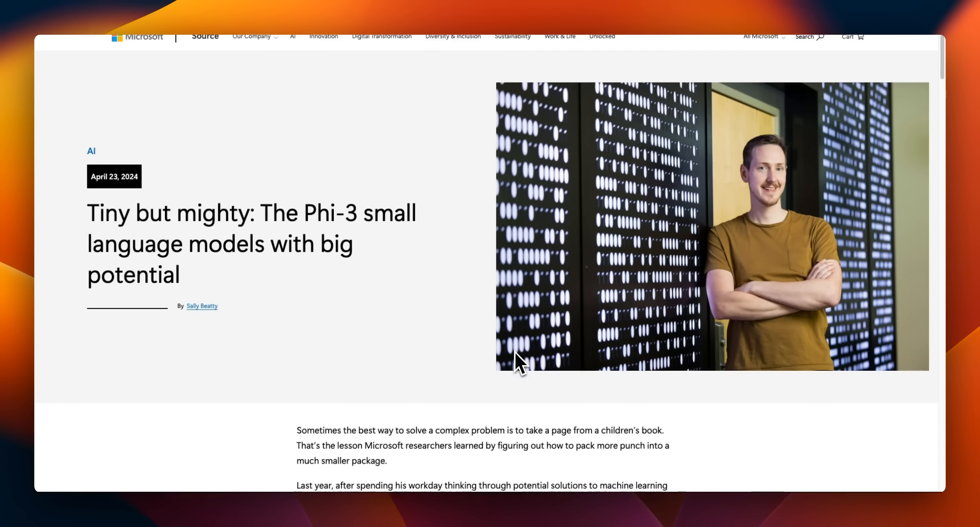
{"action": "scroll", "scroll_direction": "down", "scroll_amount": 3}
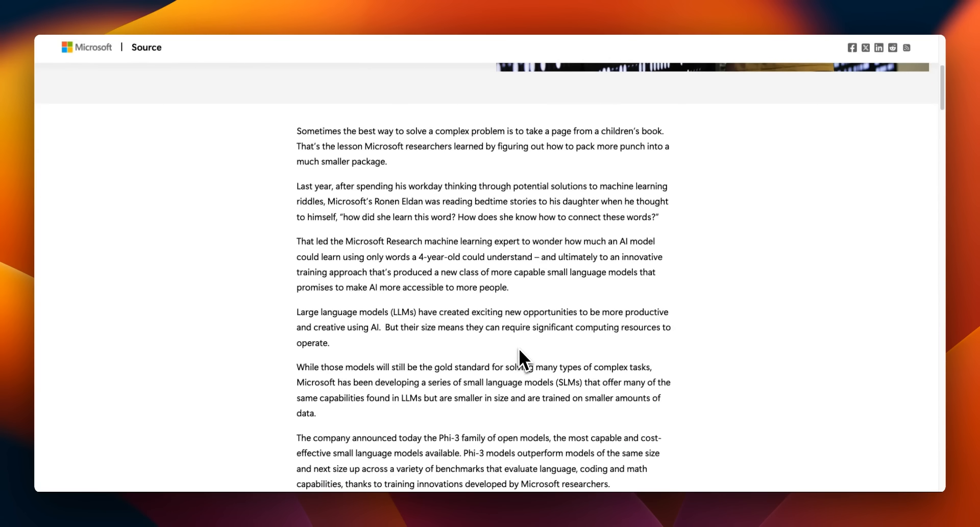
{"action": "scroll", "scroll_direction": "down", "scroll_amount": 3}
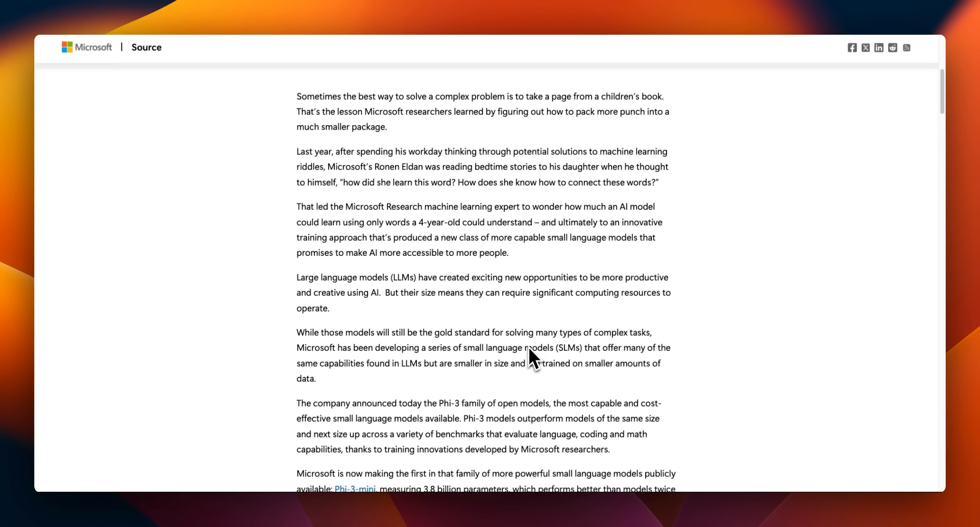
{"action": "scroll", "scroll_direction": "down", "scroll_amount": 3}
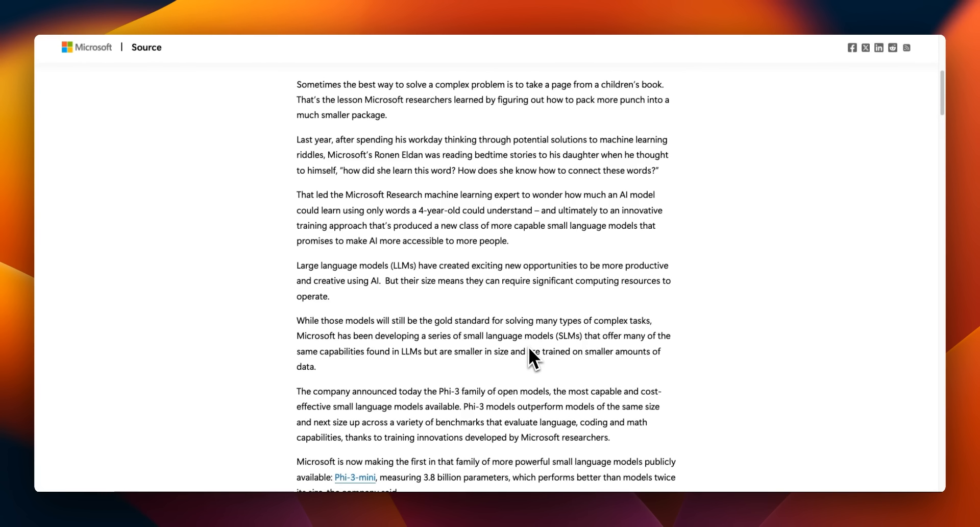